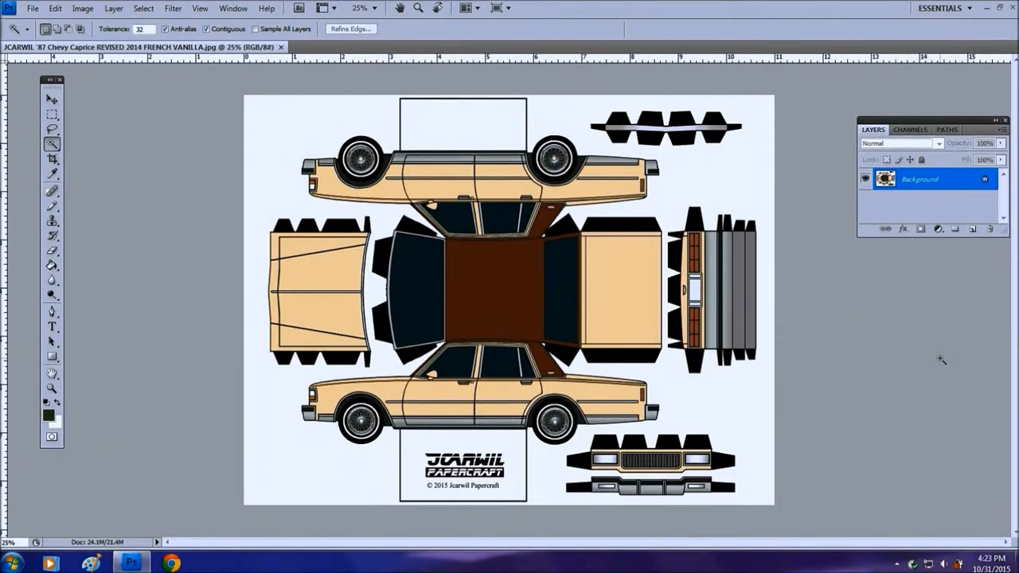
mouse_move(828, 344)
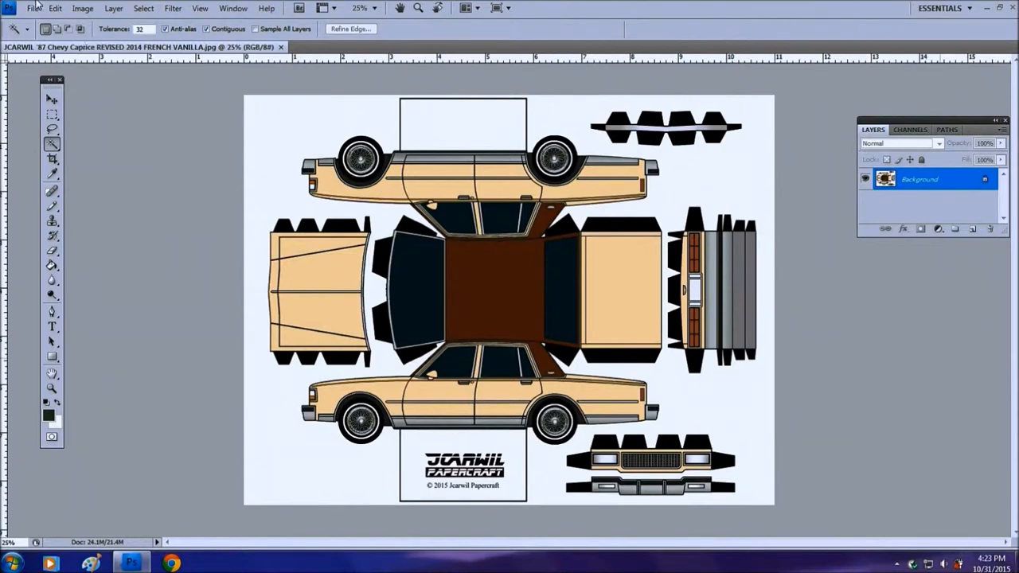
- Browse the Edit menu, then show the Image > Adjustments submenu for the Caprice template
click(57, 9)
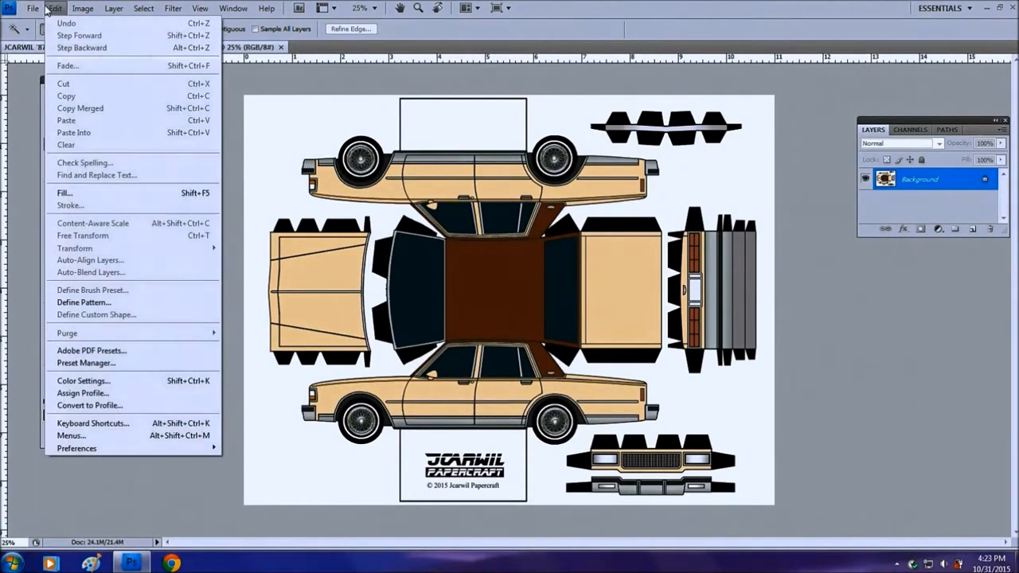
click(85, 8)
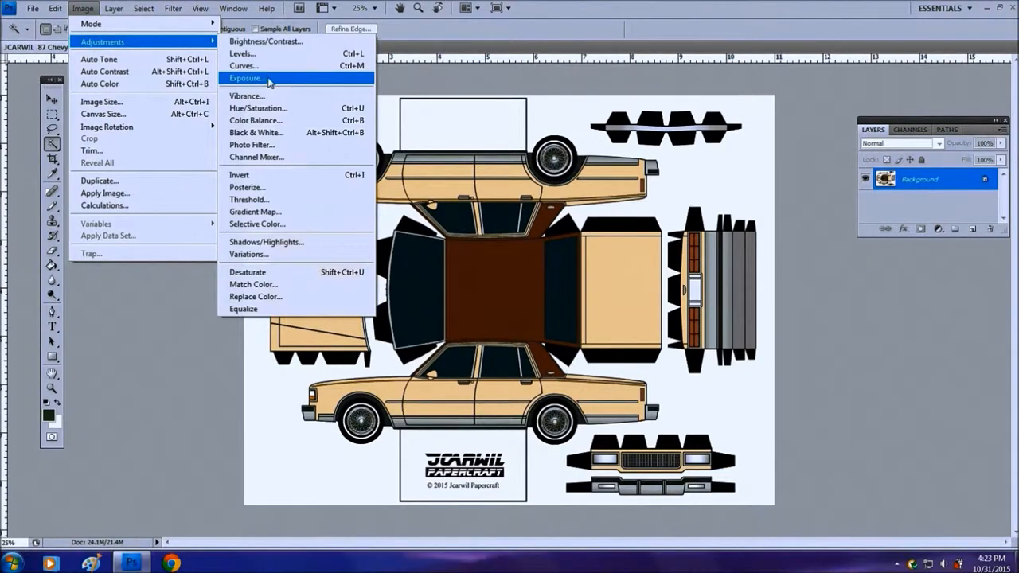
click(247, 78)
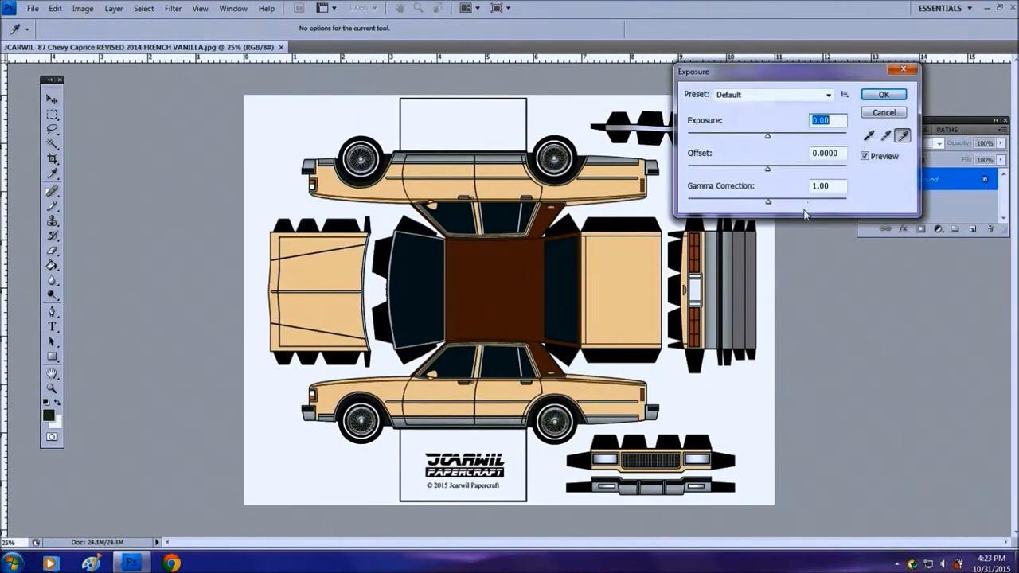
mouse_move(768, 206)
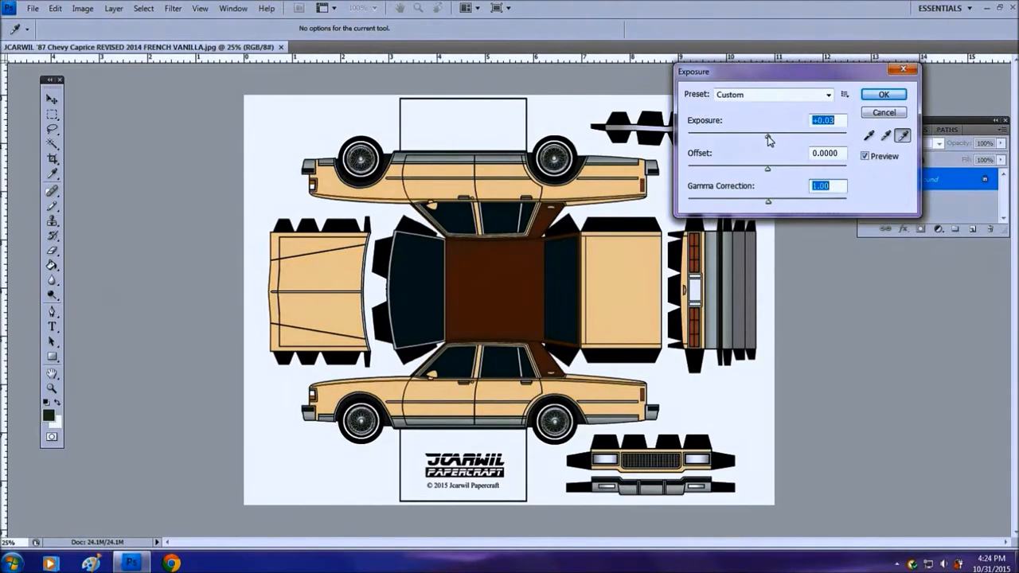
drag(767, 137, 777, 137)
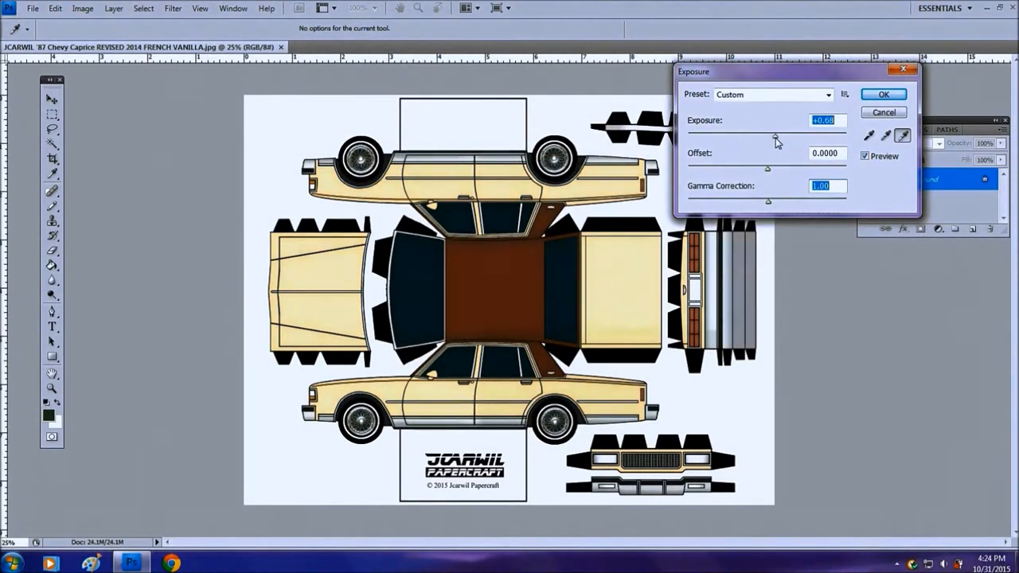
drag(767, 136, 781, 135)
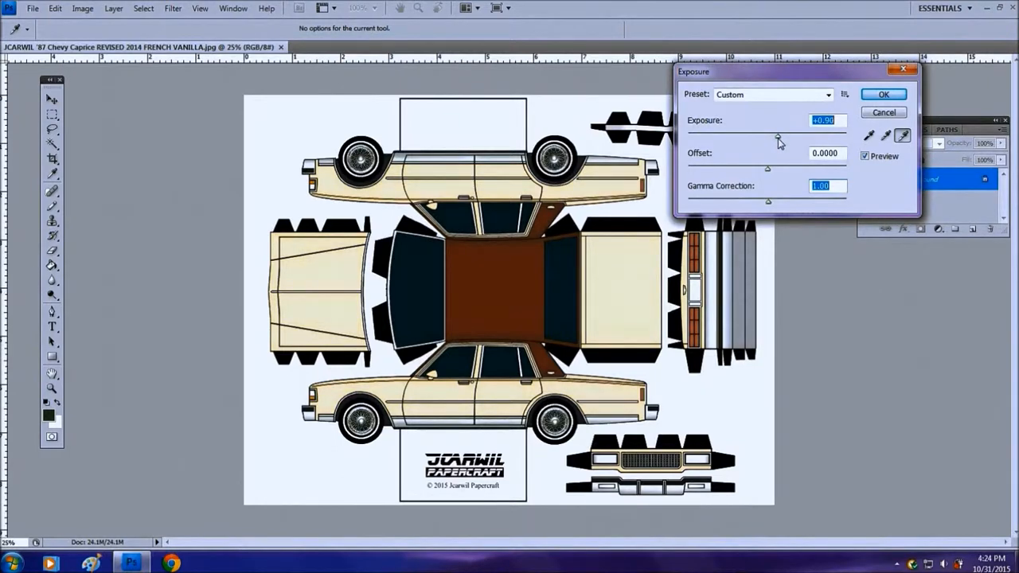
drag(779, 136, 784, 135)
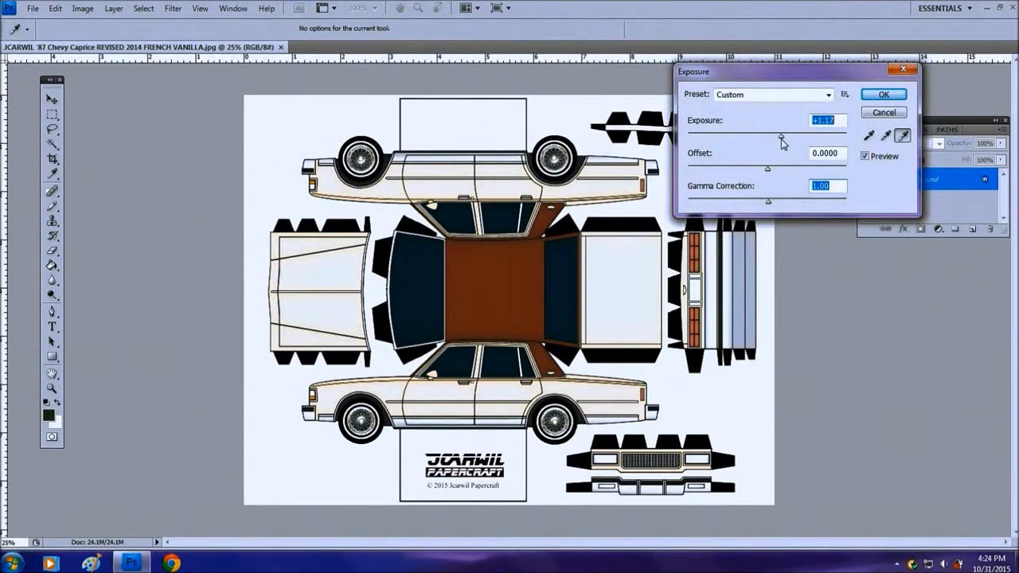
drag(780, 137, 766, 143)
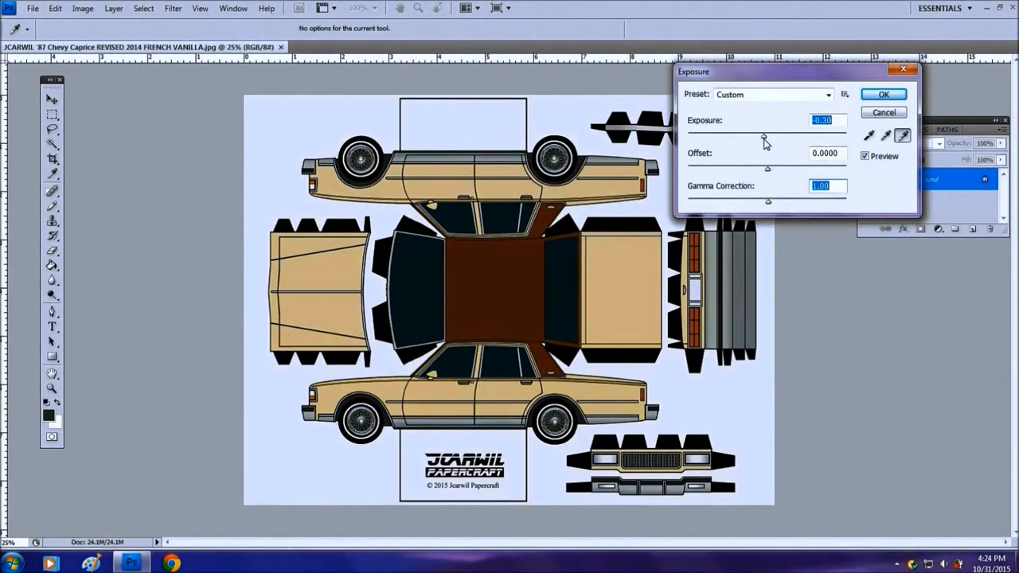
drag(768, 135, 758, 136)
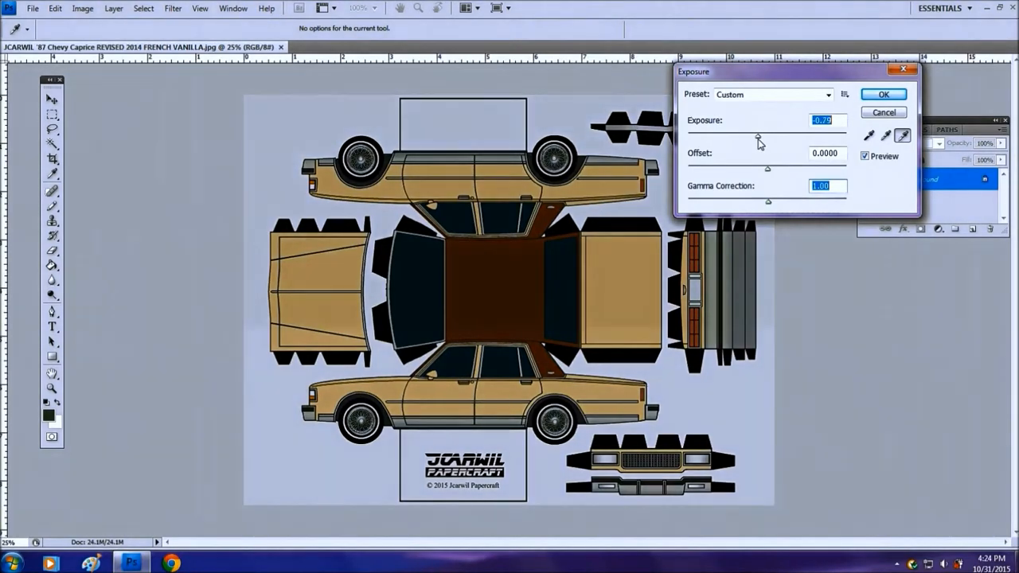
drag(758, 137, 755, 137)
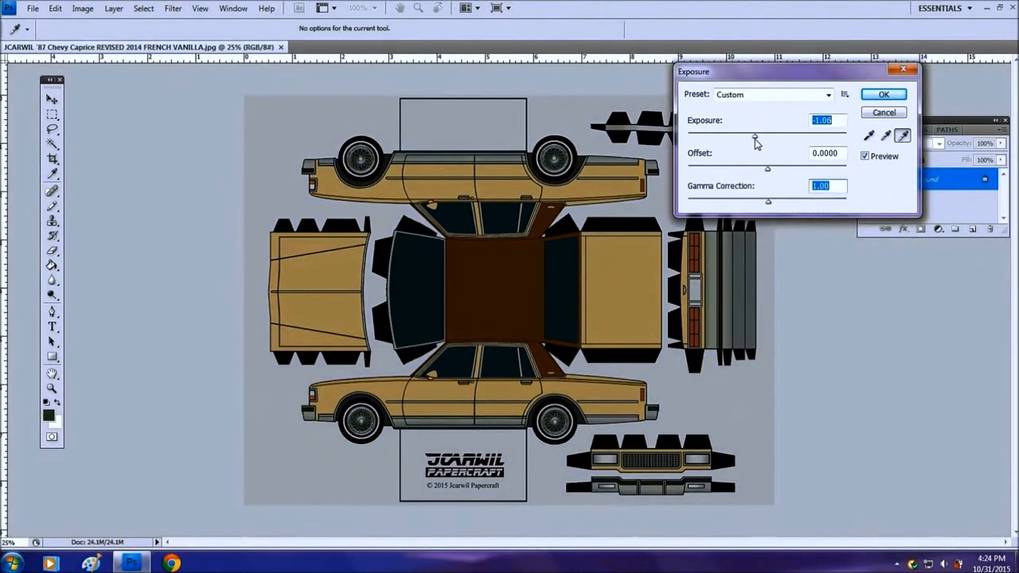
drag(755, 137, 768, 137)
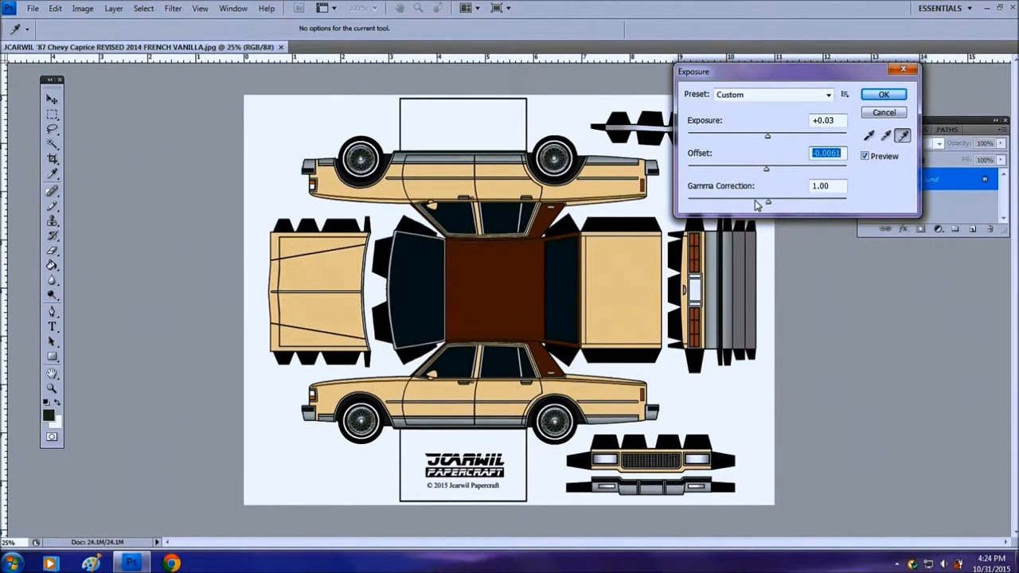
mouse_move(799, 155)
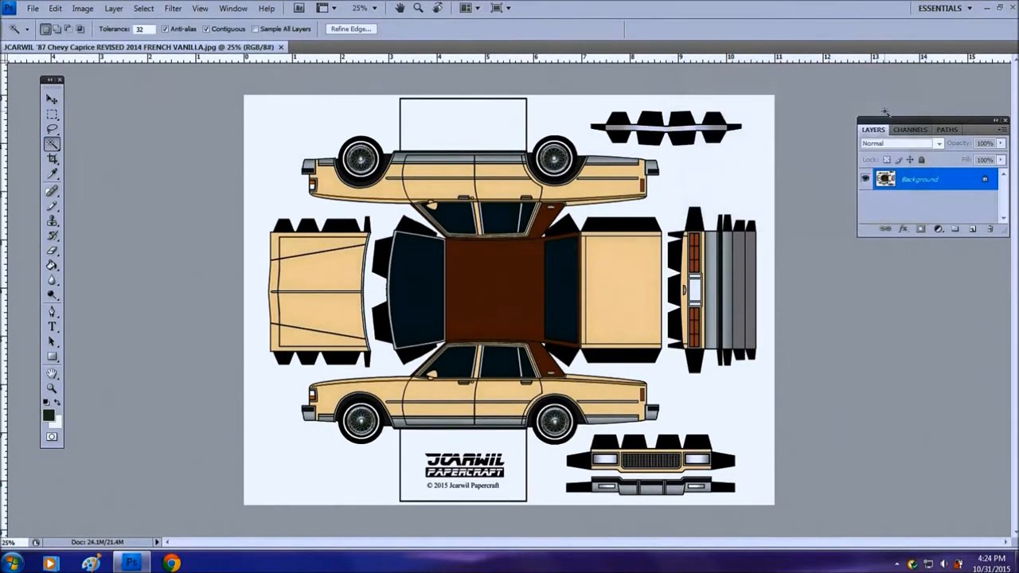
- Reopen the Image > Adjustments submenu to pick a colour change
click(70, 8)
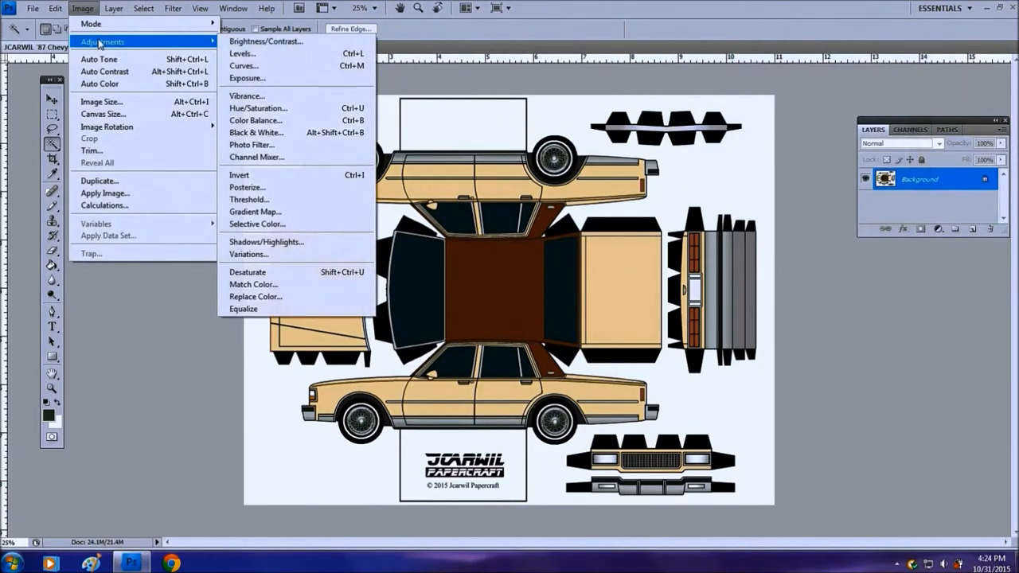
mouse_move(255, 95)
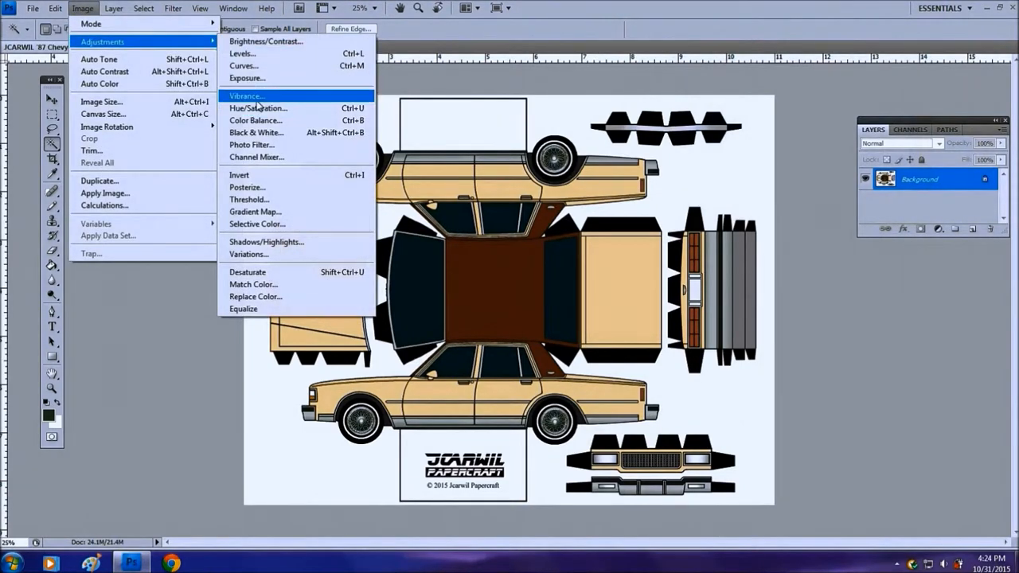
mouse_move(284, 108)
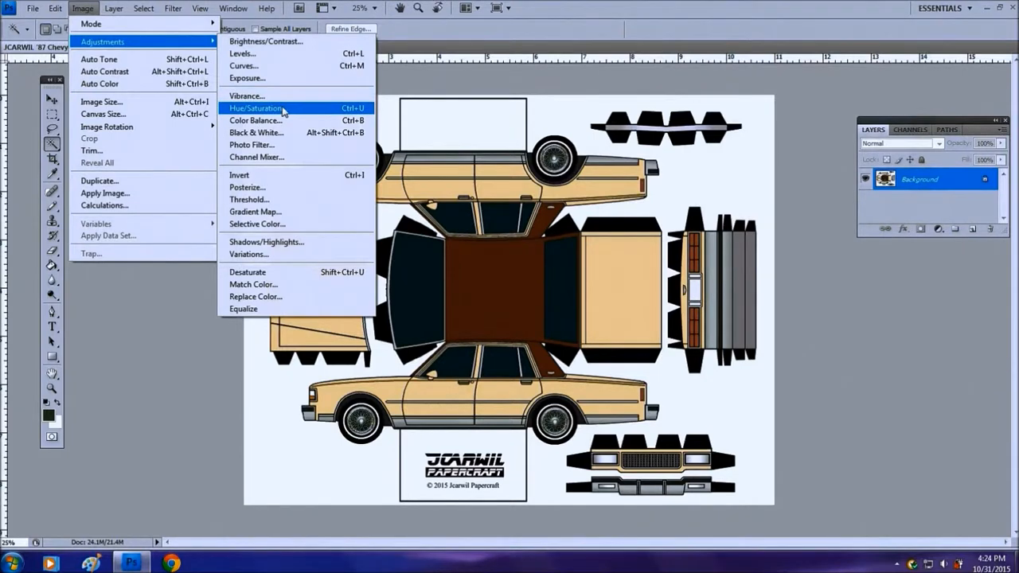
- In Hue/Saturation, preview the car body shifted through yellow, green and salmon hues, then return Hue to normal
click(253, 108)
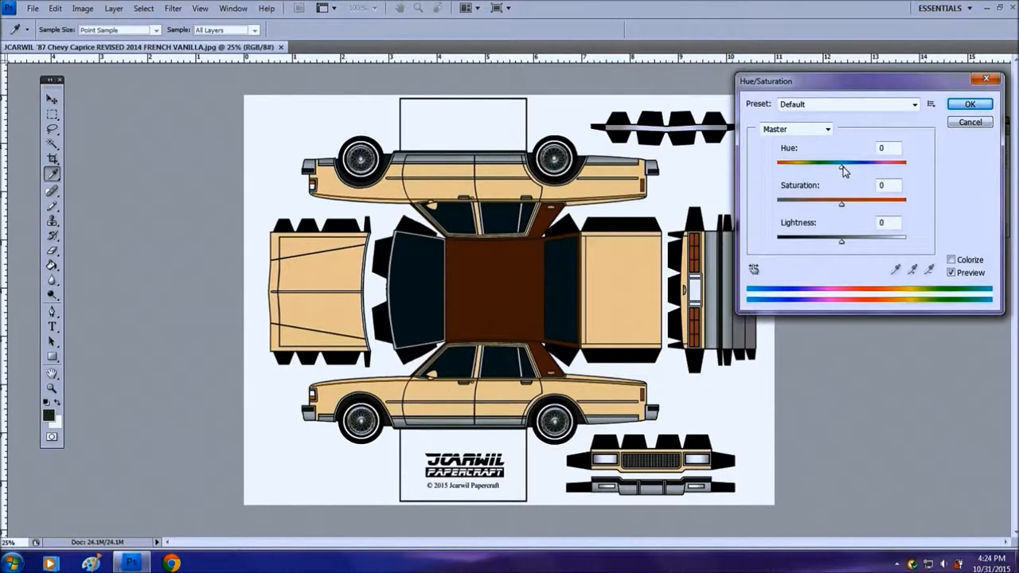
drag(841, 163, 847, 162)
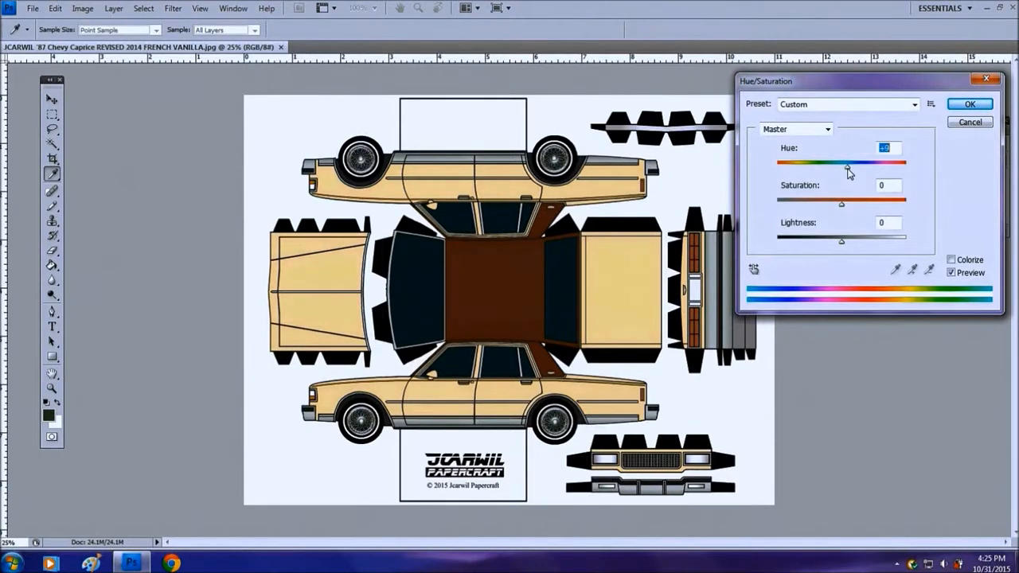
drag(847, 164, 859, 164)
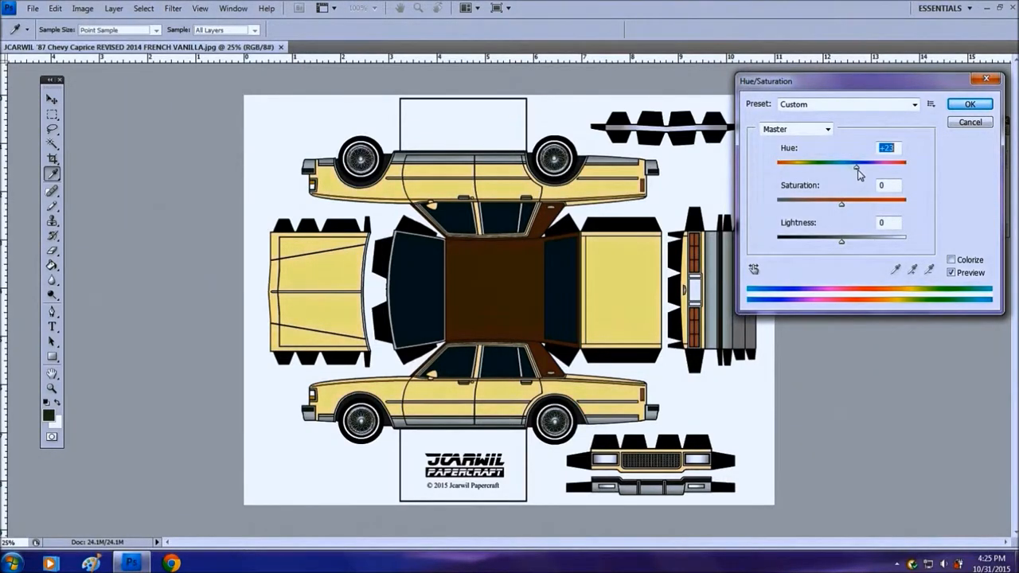
drag(857, 164, 863, 164)
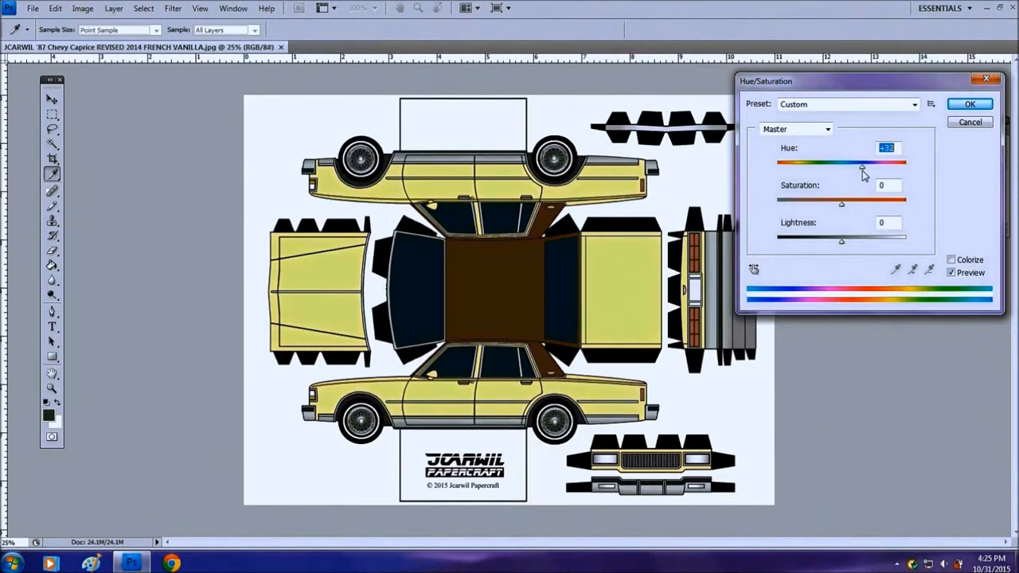
drag(863, 166, 876, 166)
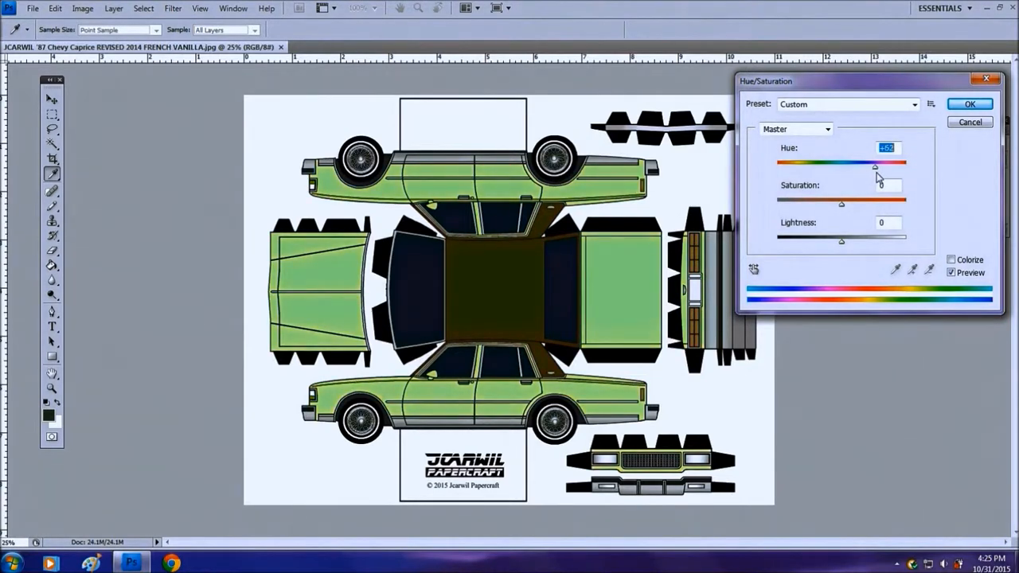
drag(876, 163, 854, 163)
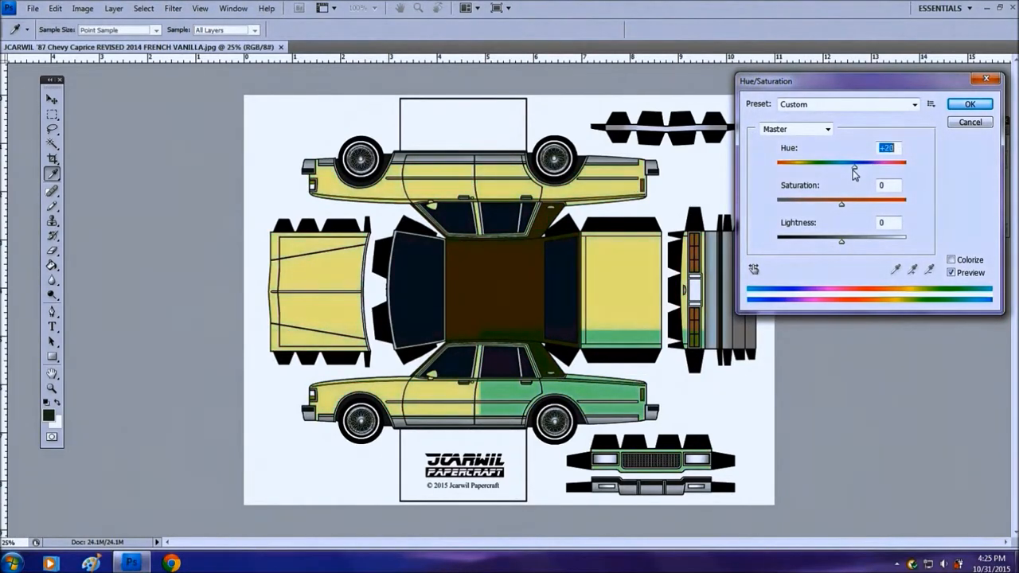
drag(853, 163, 836, 162)
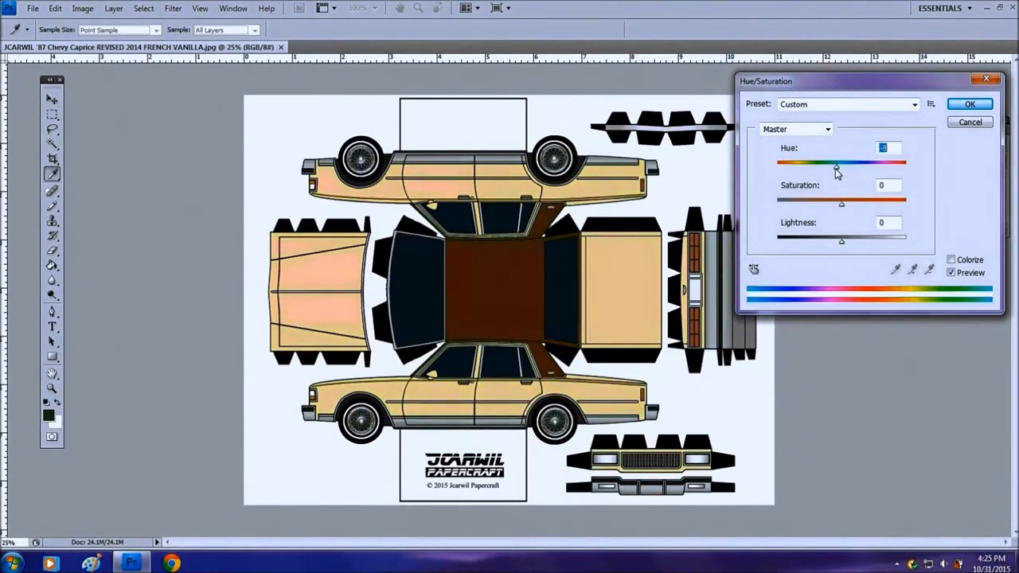
drag(841, 163, 835, 162)
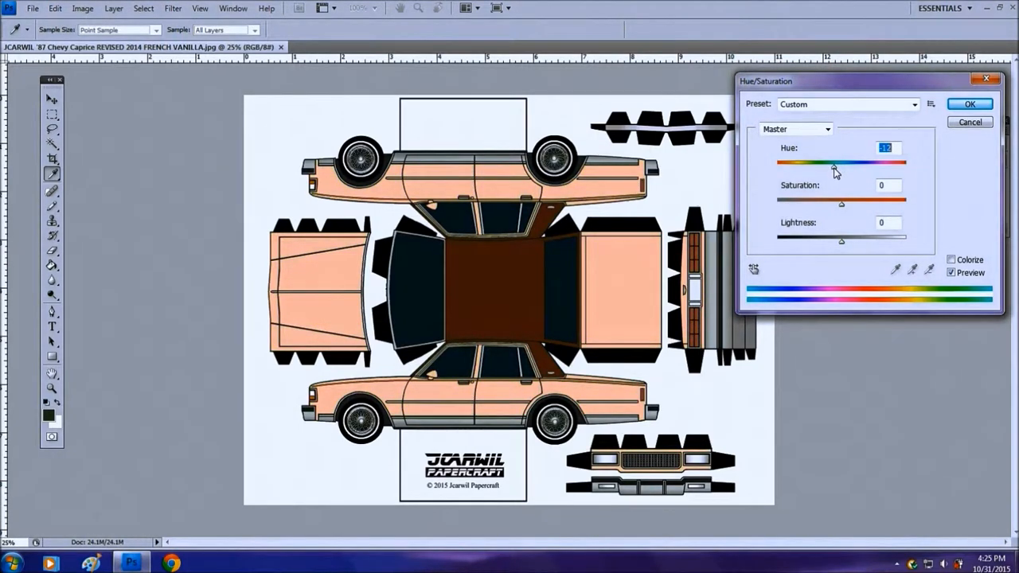
drag(836, 163, 831, 163)
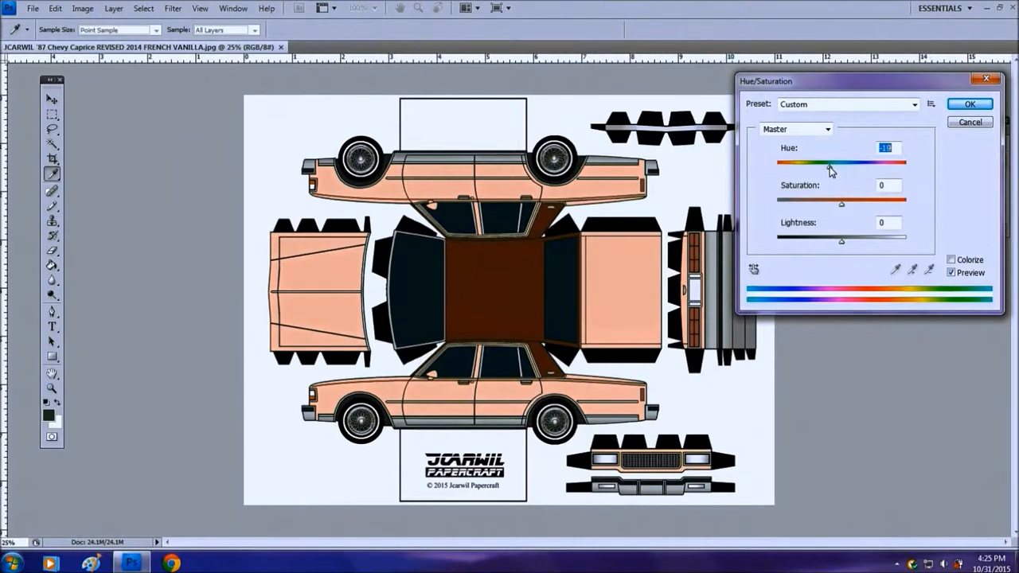
drag(835, 162, 819, 162)
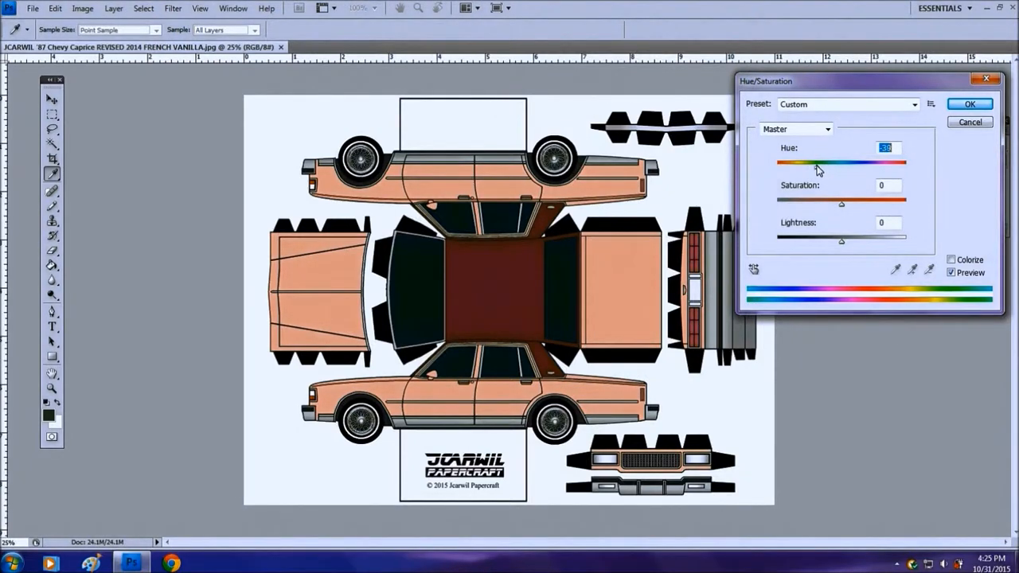
drag(814, 162, 820, 162)
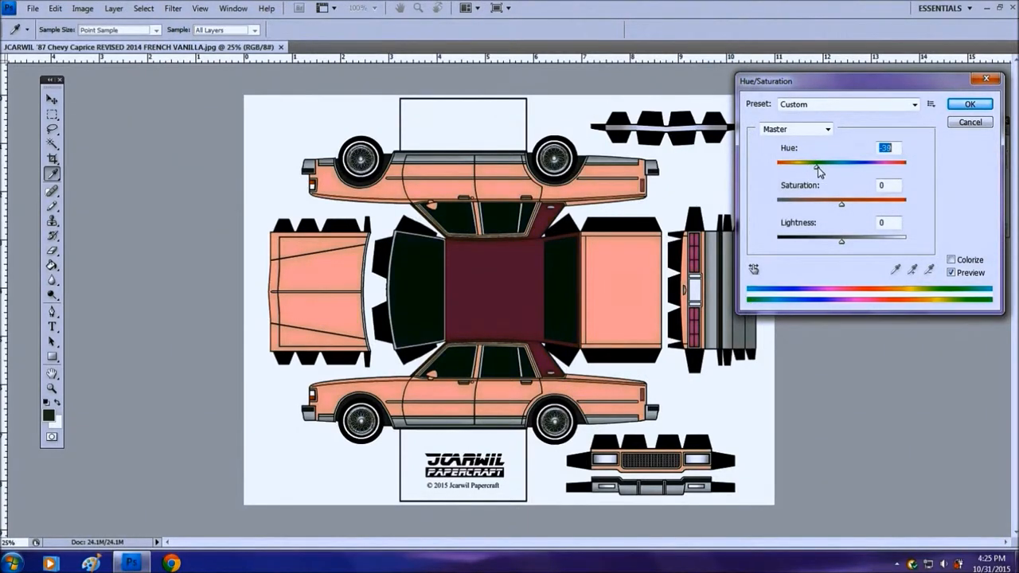
drag(822, 163, 847, 163)
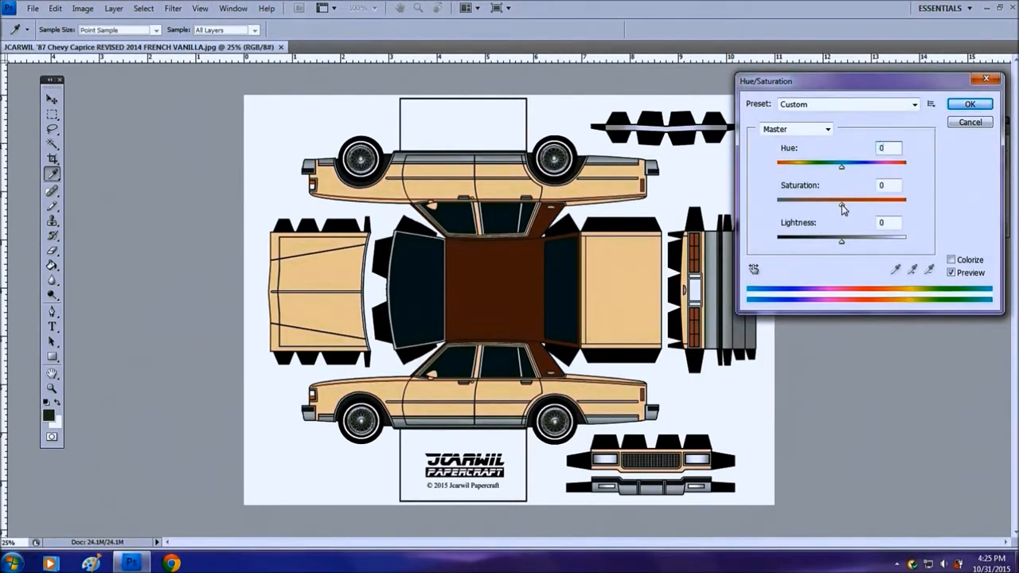
- Preview higher then muted Saturation on the template and restore it near its original level
drag(841, 197, 848, 197)
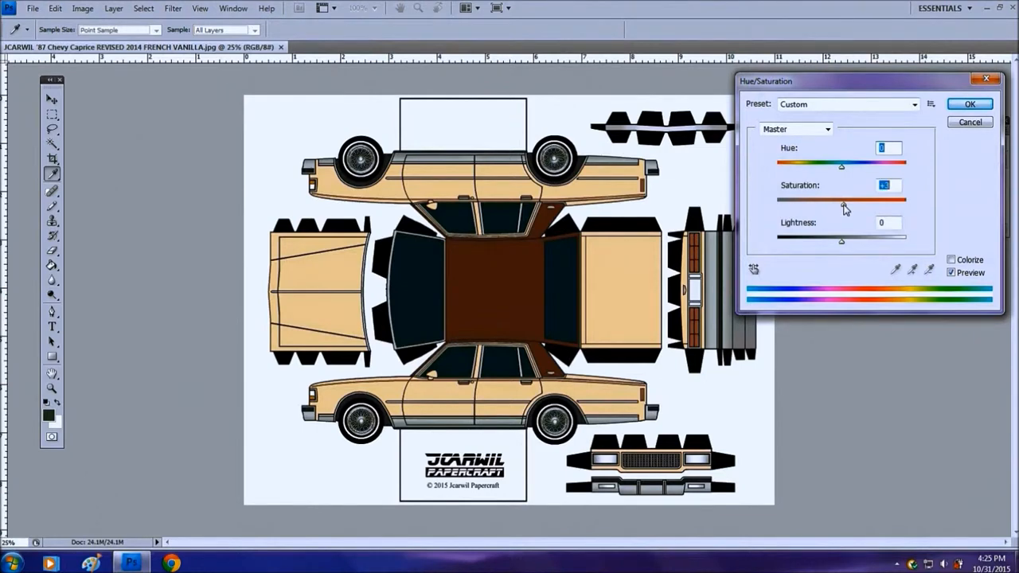
drag(846, 208, 867, 207)
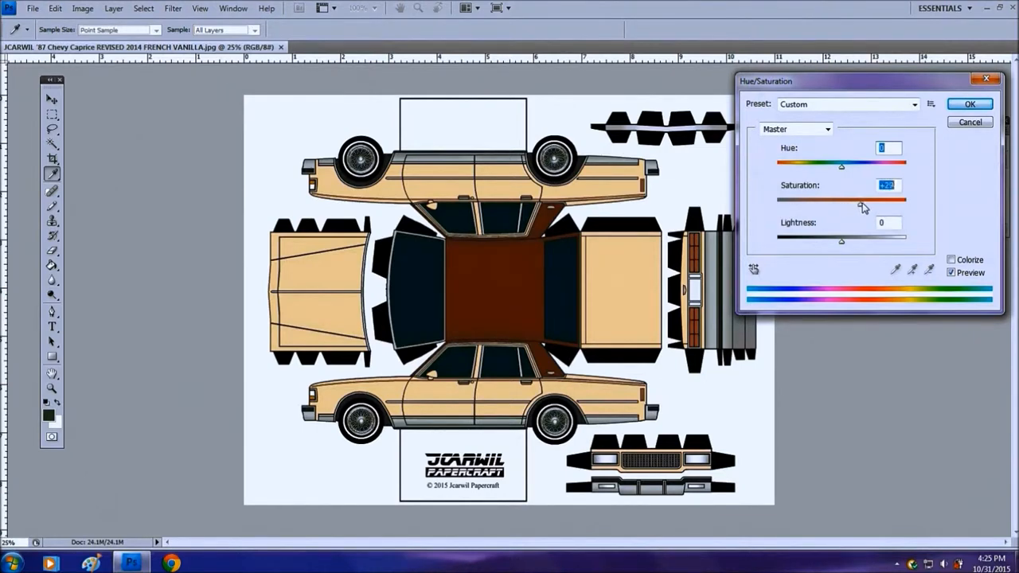
drag(846, 197, 870, 198)
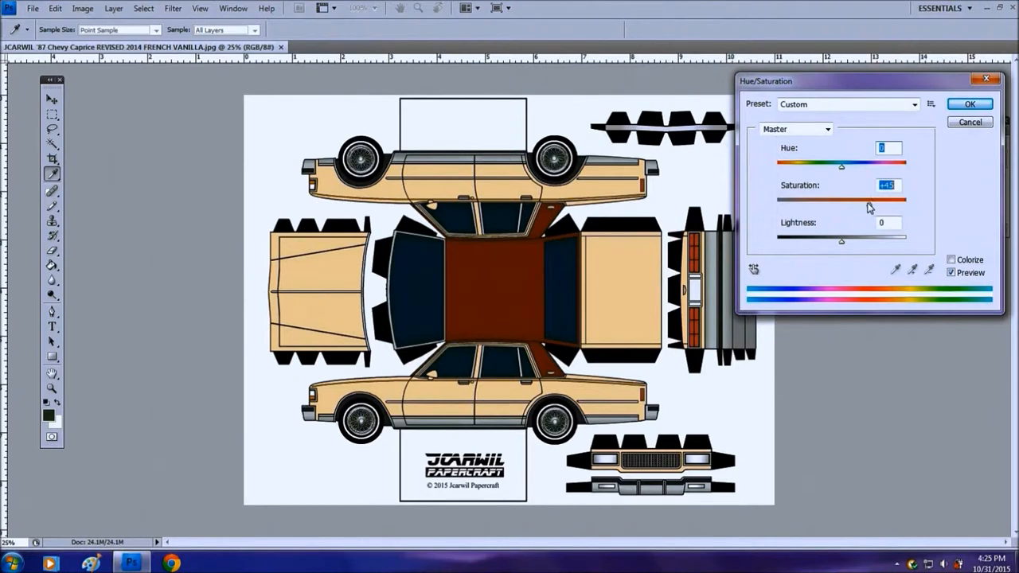
drag(868, 201, 828, 201)
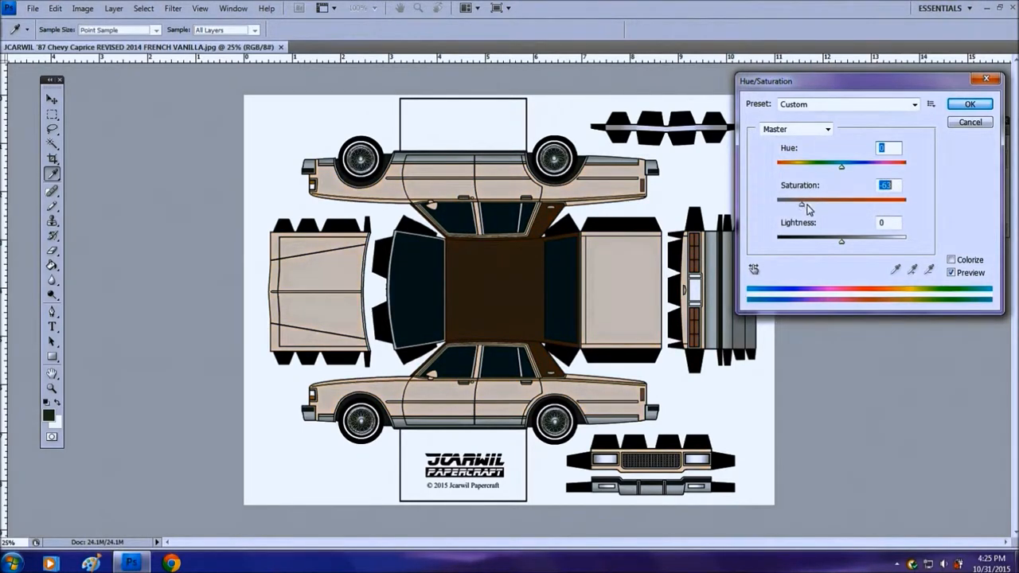
drag(803, 203, 841, 203)
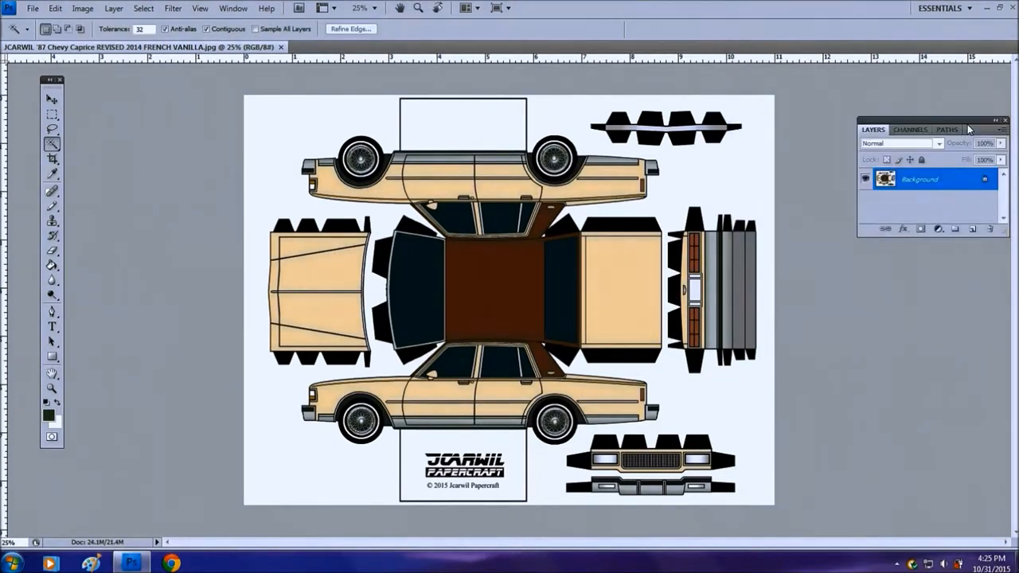
- Show the Image > Adjustments submenu again over the unchanged tan template
click(83, 9)
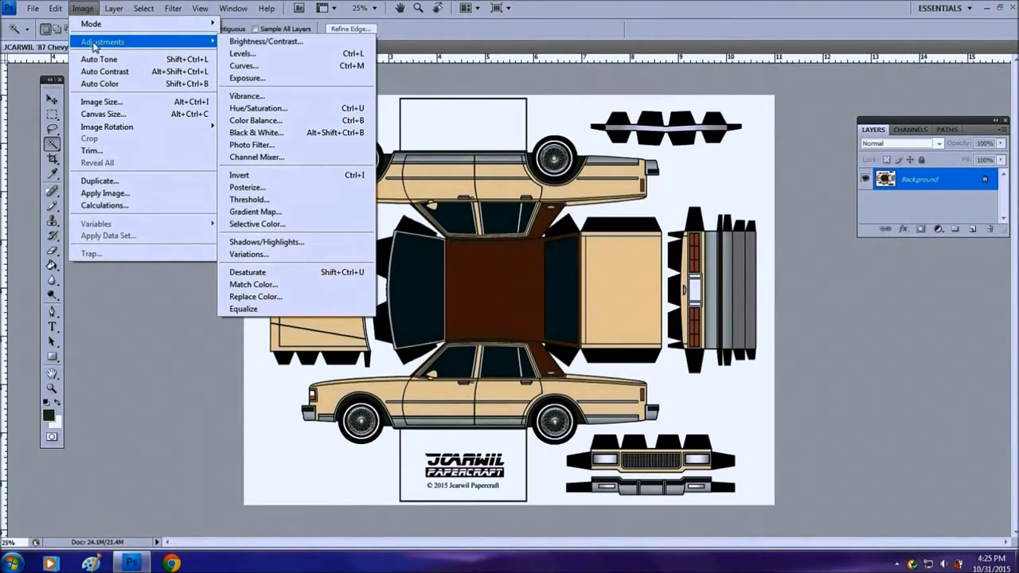
mouse_move(265, 121)
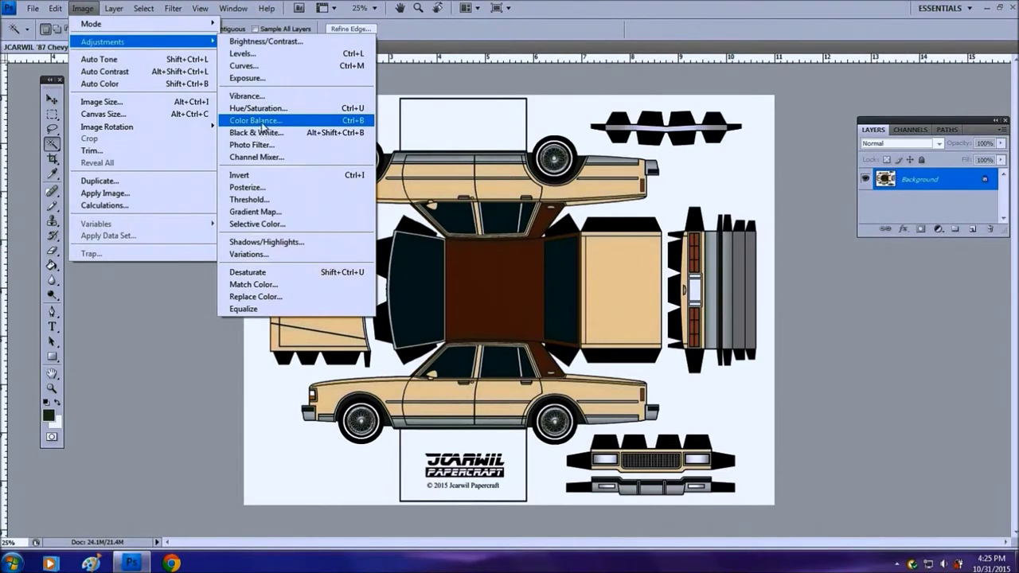
- In Color Balance midtones, preview cyan then red tints and return Cyan-Red near 0
click(255, 121)
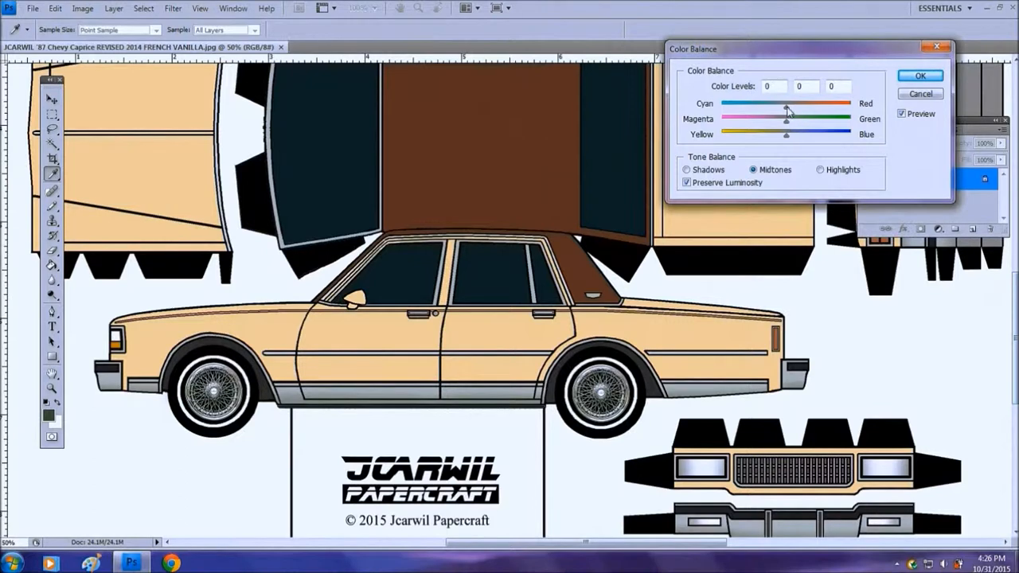
drag(787, 103, 780, 104)
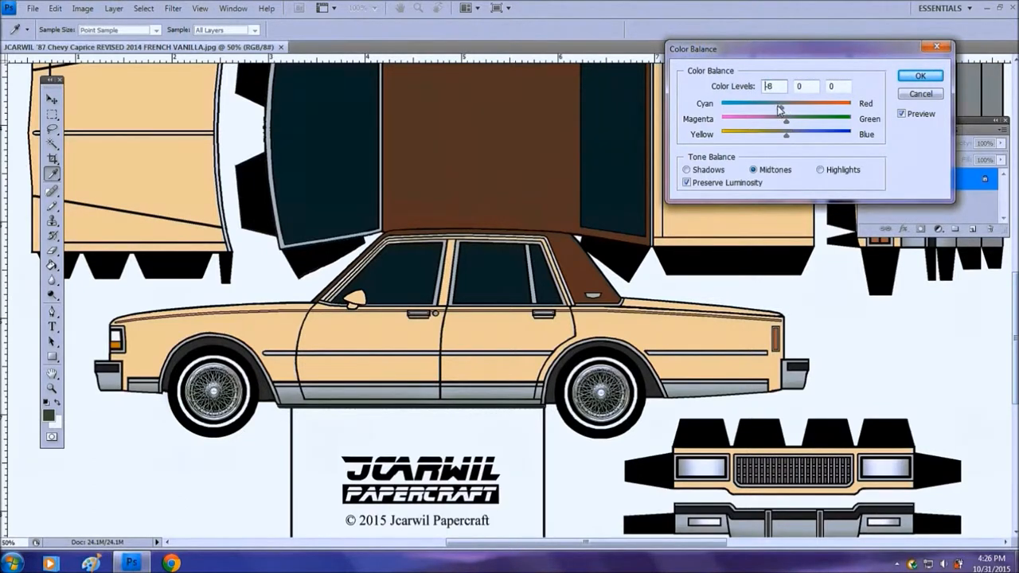
drag(781, 105, 755, 105)
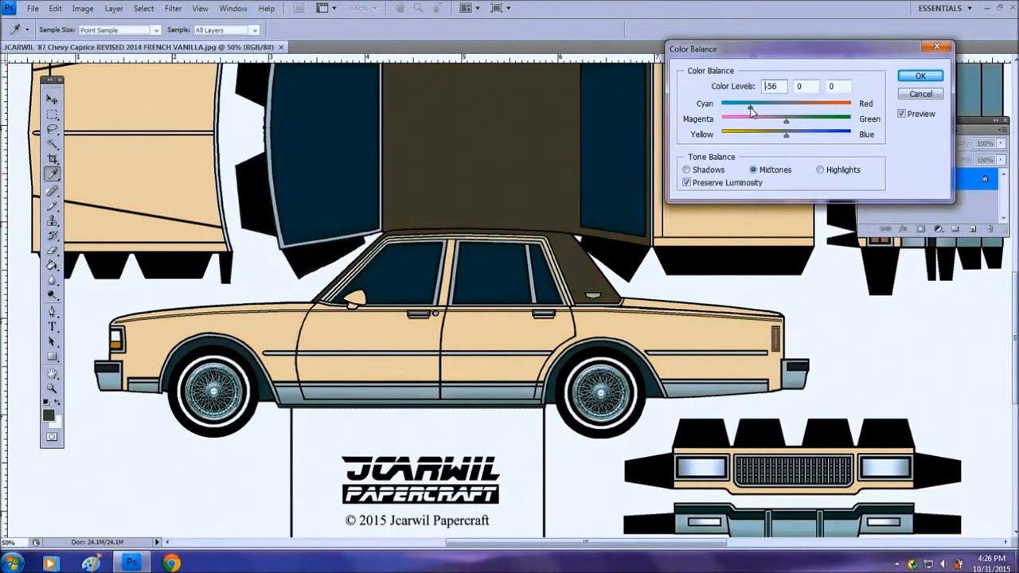
drag(752, 104, 787, 104)
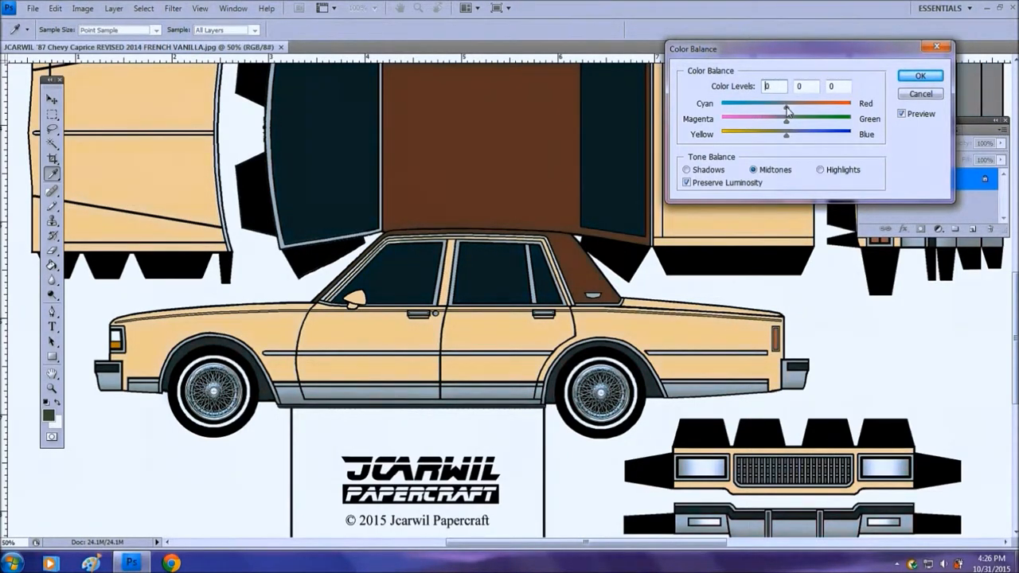
drag(786, 103, 806, 109)
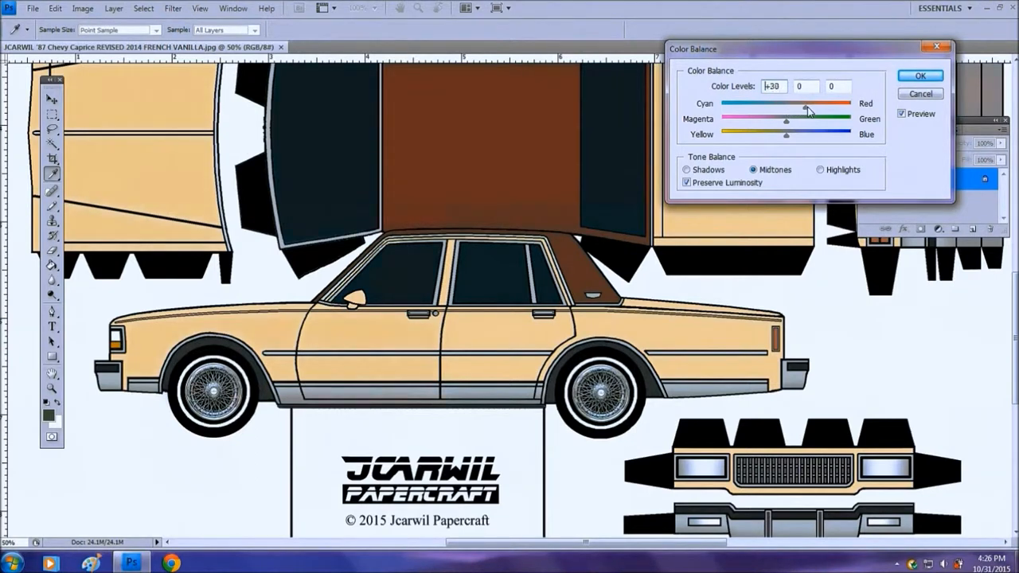
drag(804, 110, 832, 110)
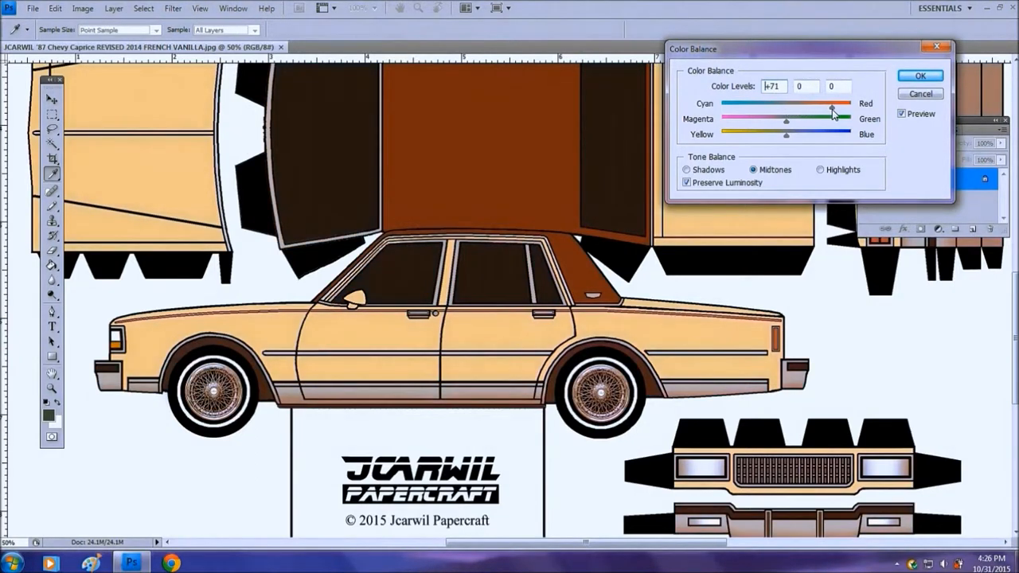
drag(832, 110, 838, 109)
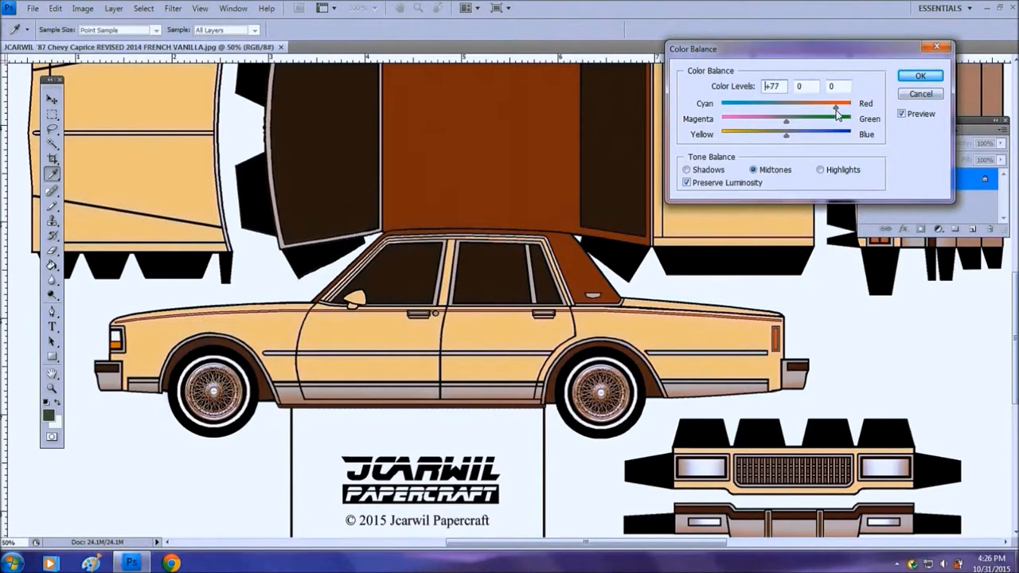
drag(836, 110, 794, 110)
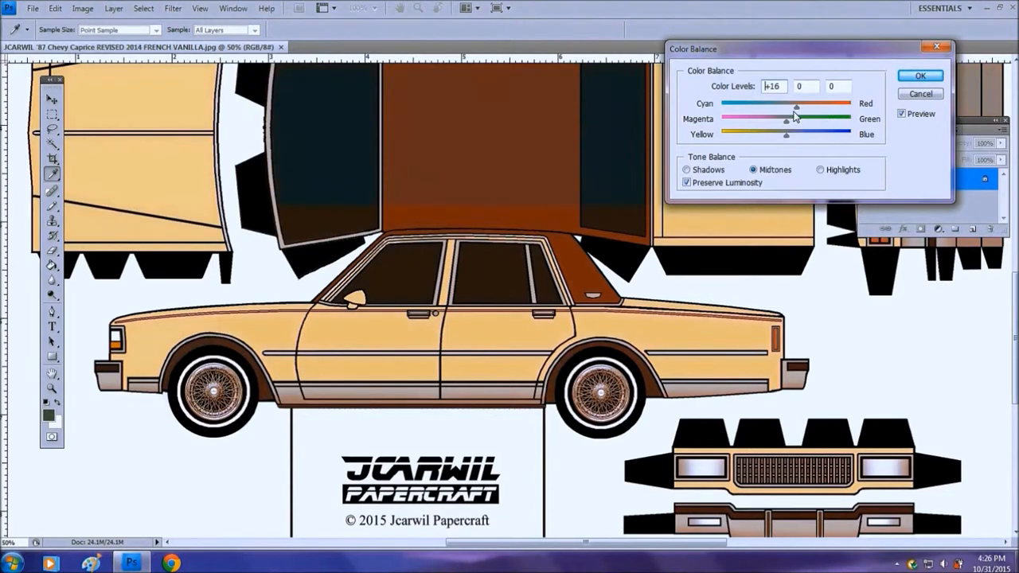
drag(795, 118, 787, 118)
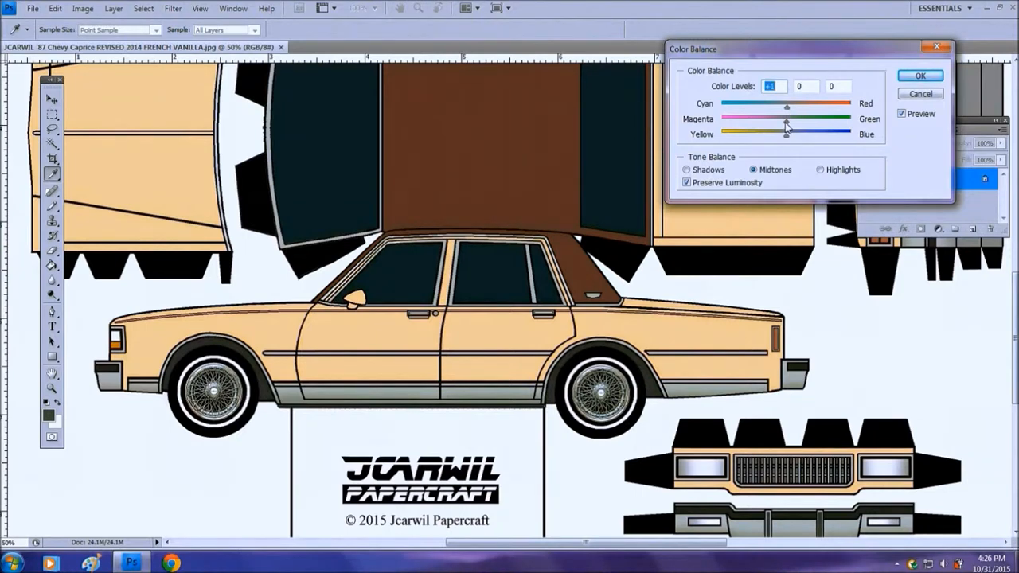
- Preview magenta then green midtone tints, return Magenta-Green to neutral, and choose the Shadows range
drag(787, 118, 749, 118)
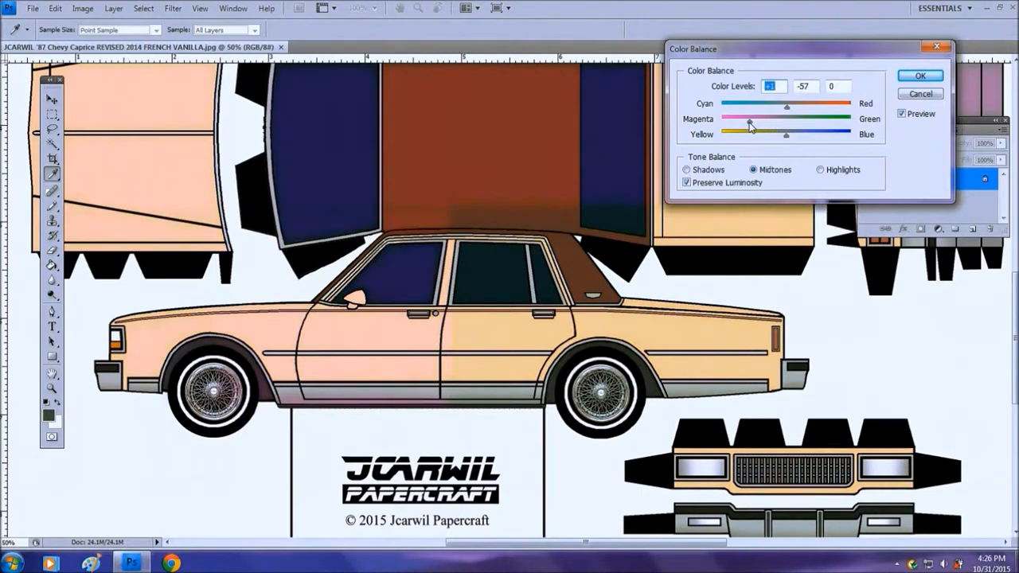
drag(765, 127, 746, 128)
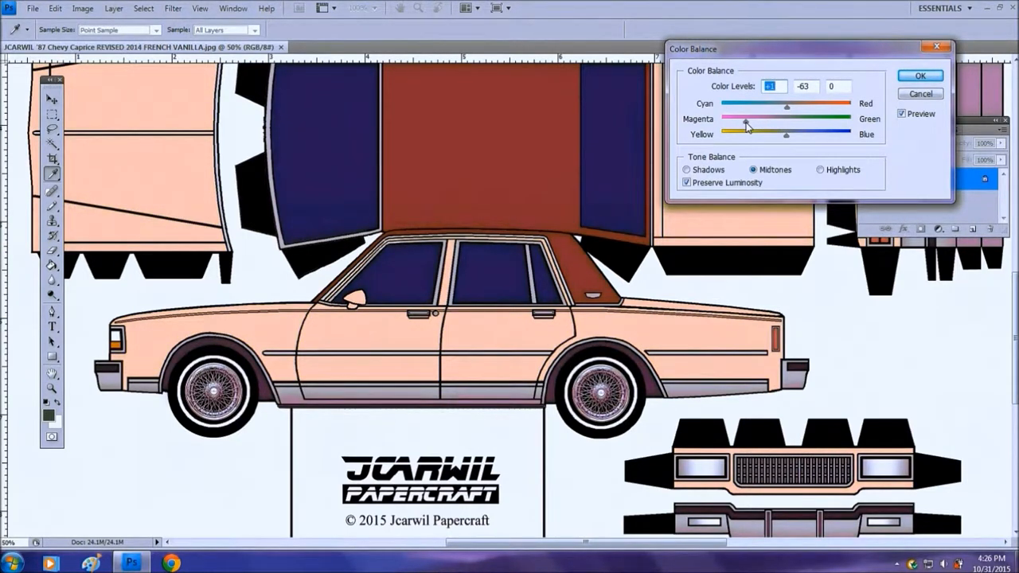
drag(747, 128, 800, 121)
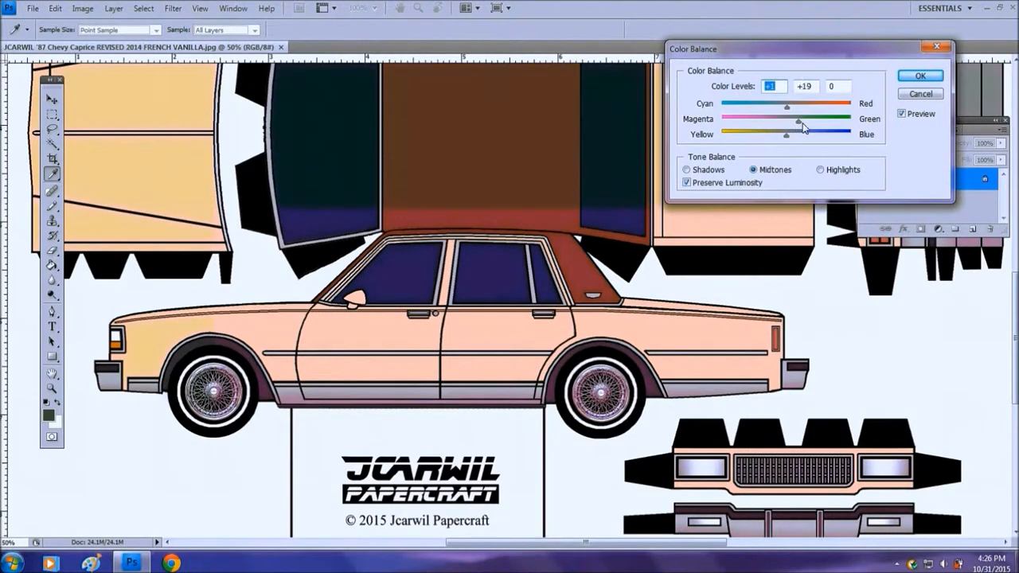
drag(798, 119, 825, 120)
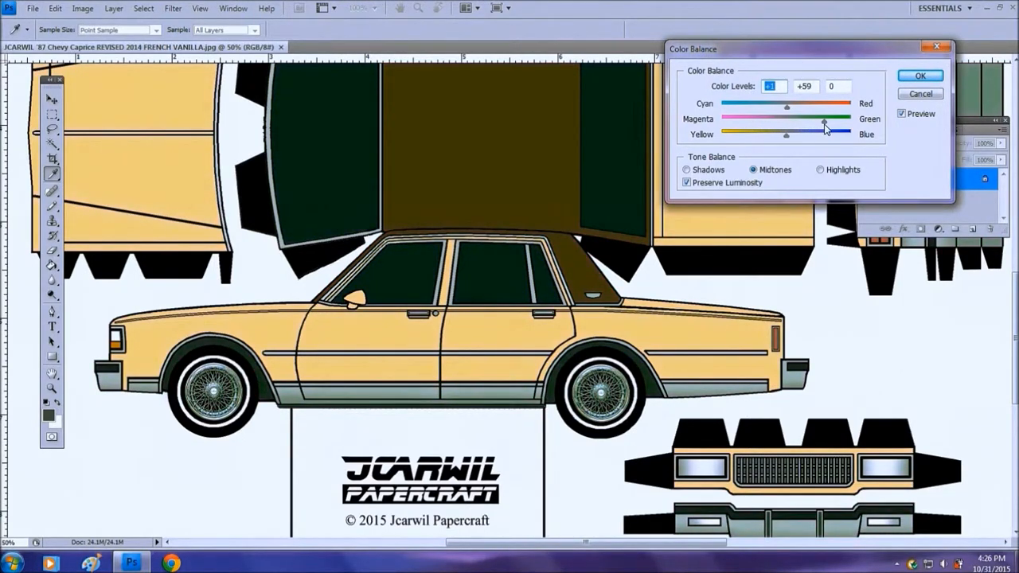
drag(825, 122, 785, 122)
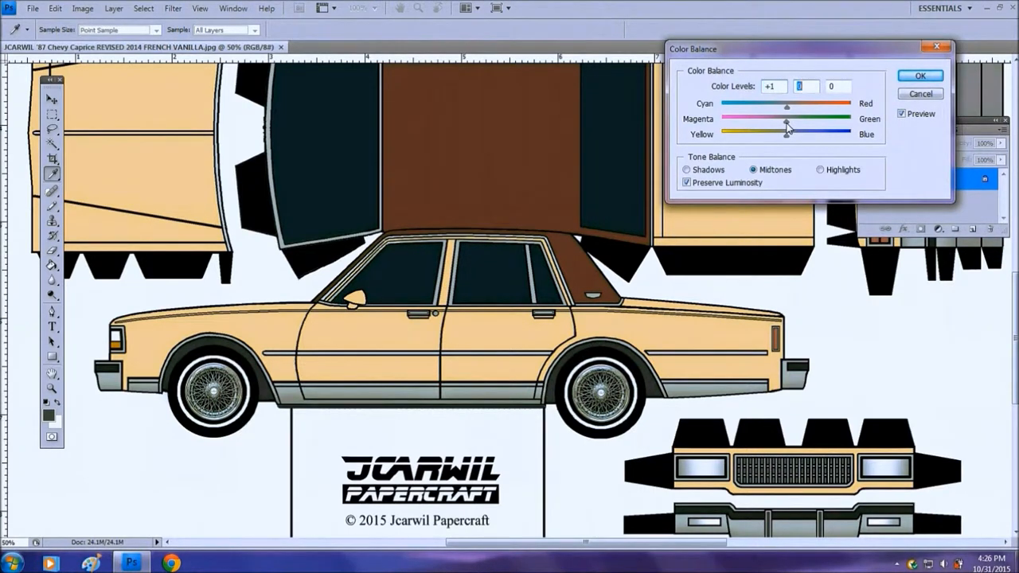
click(685, 169)
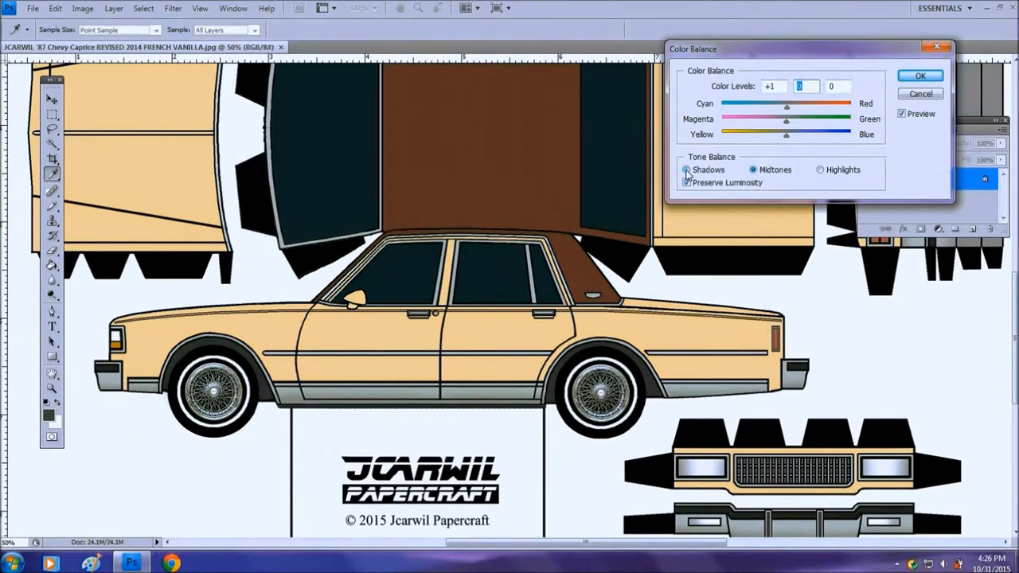
- With Shadows selected, preview blue then yellow tints, reset Yellow-Blue to 0 and cancel Color Balance
click(752, 169)
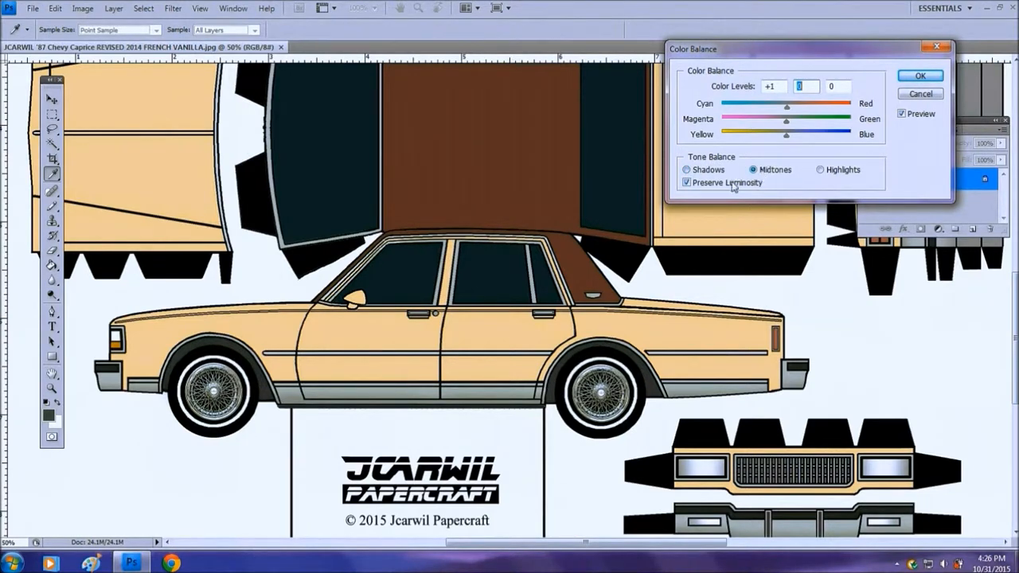
click(685, 169)
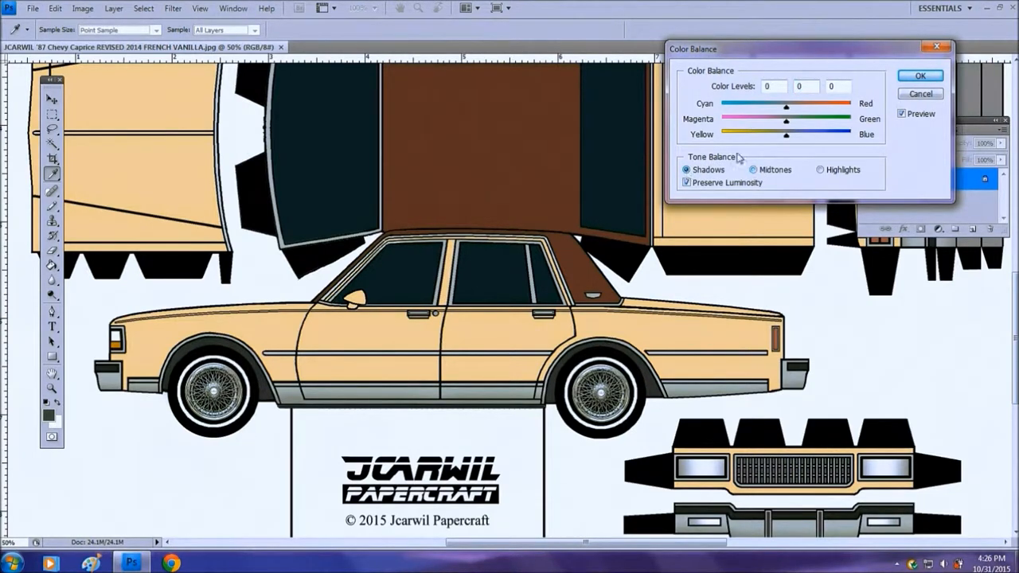
drag(787, 134, 799, 134)
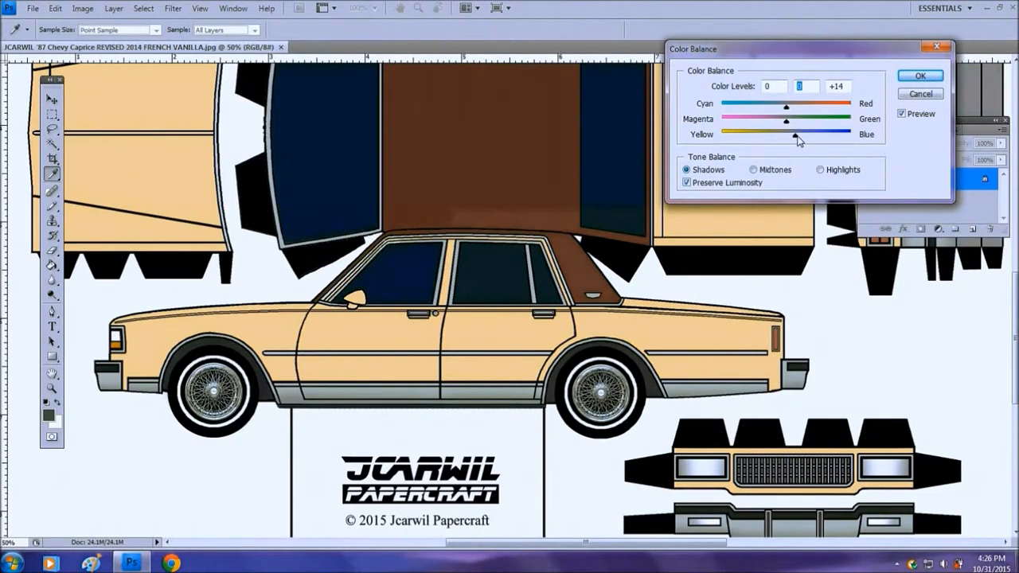
drag(787, 133, 804, 134)
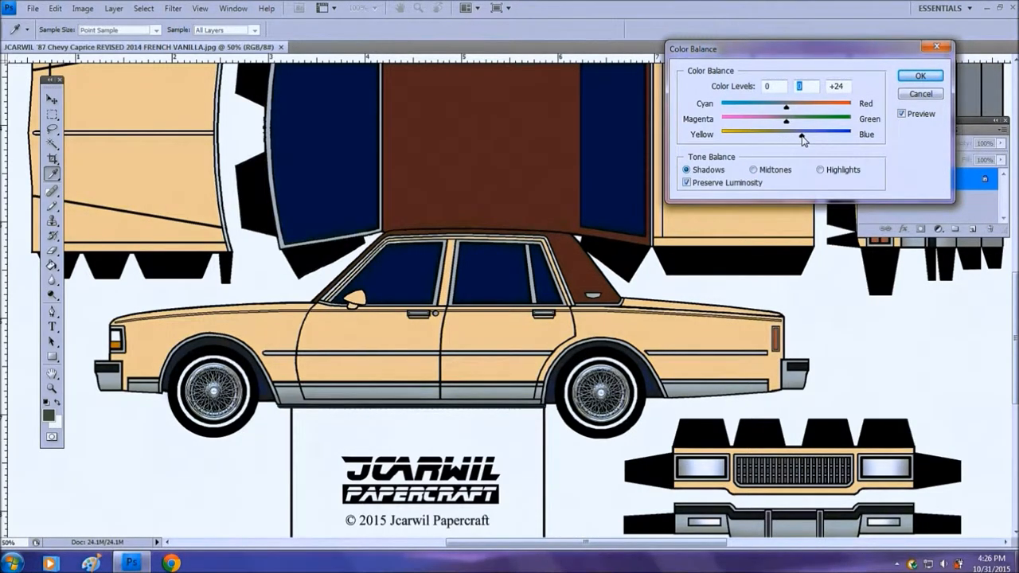
drag(803, 139, 812, 139)
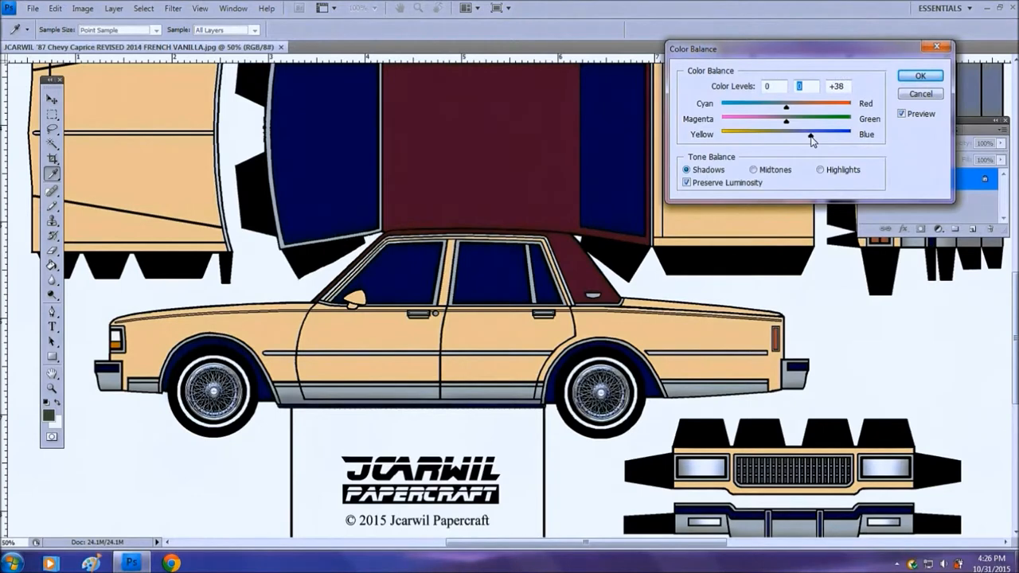
drag(810, 134, 778, 133)
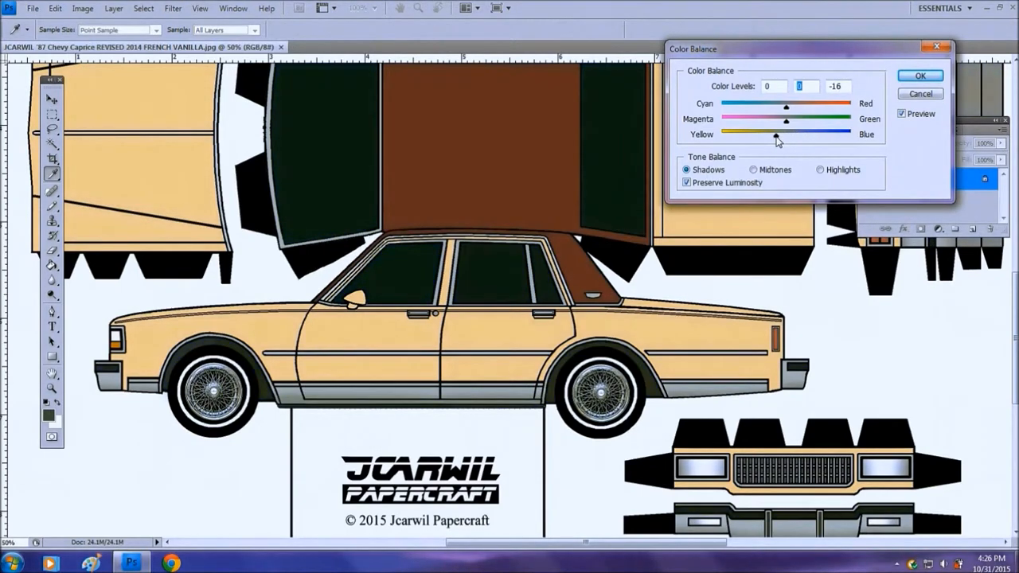
drag(777, 135, 765, 136)
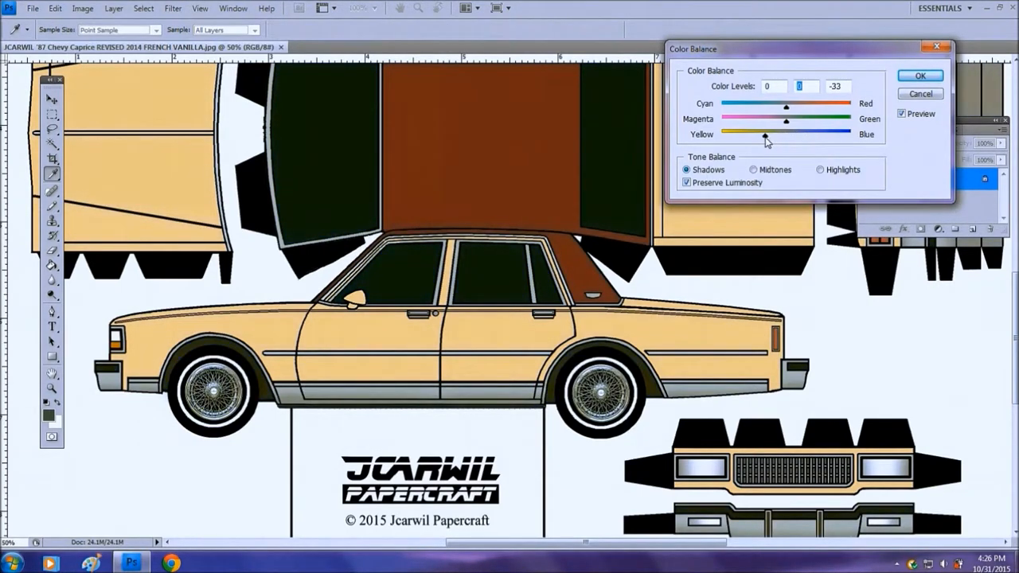
drag(766, 134, 790, 134)
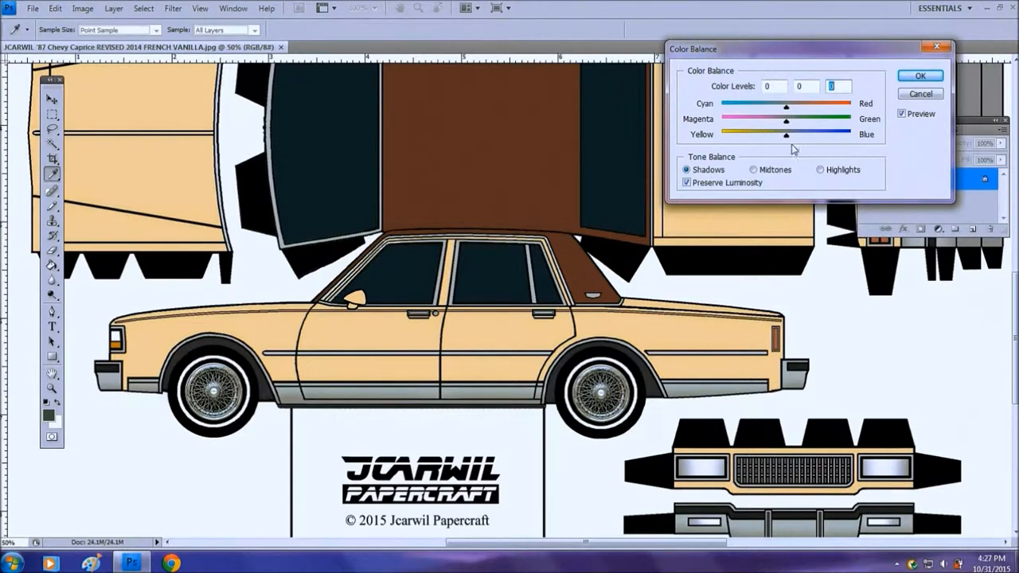
mouse_move(899, 86)
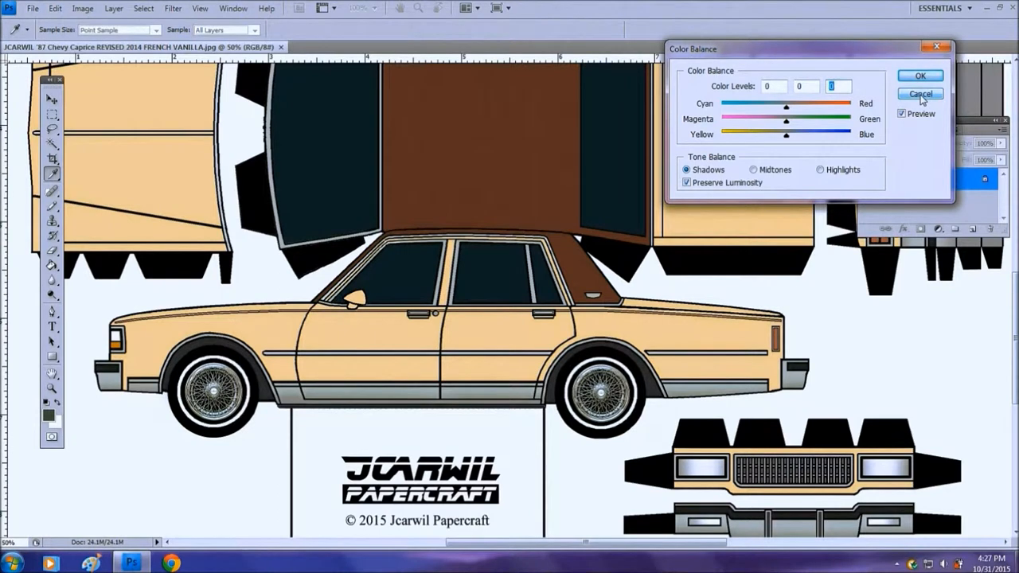
mouse_move(921, 96)
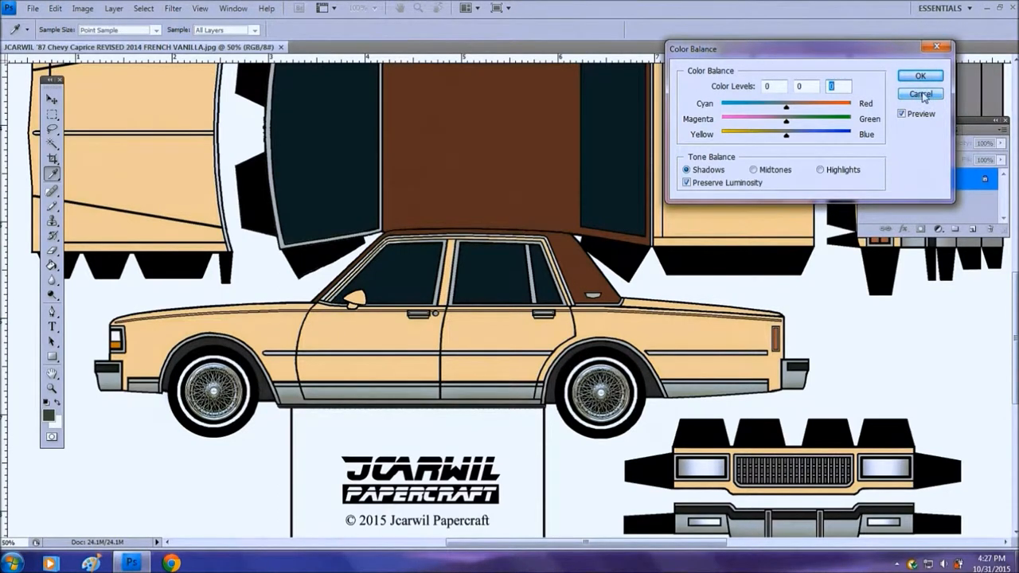
click(917, 96)
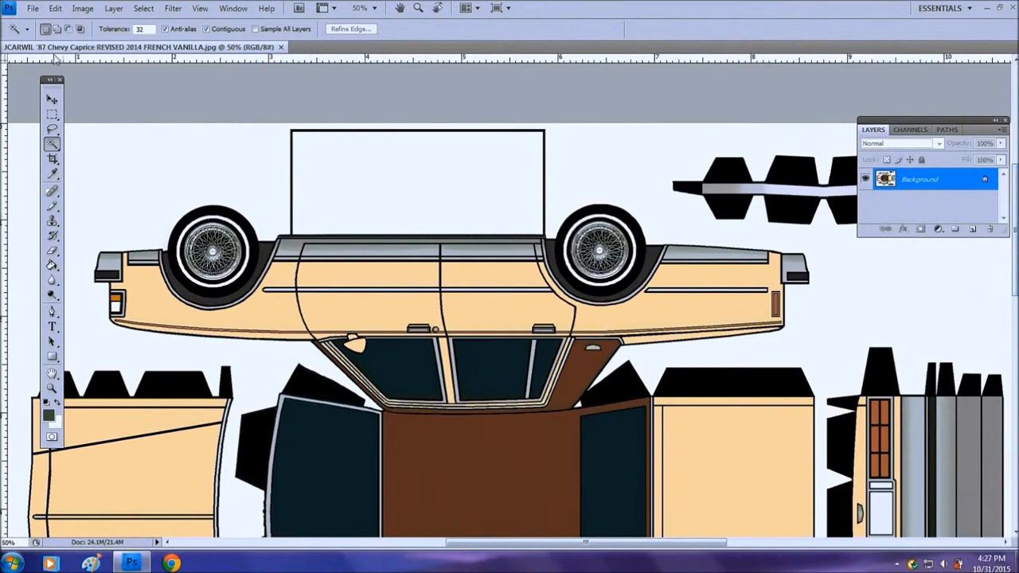
- Bring up the Print dialog from the File menu for the Caprice template
click(36, 9)
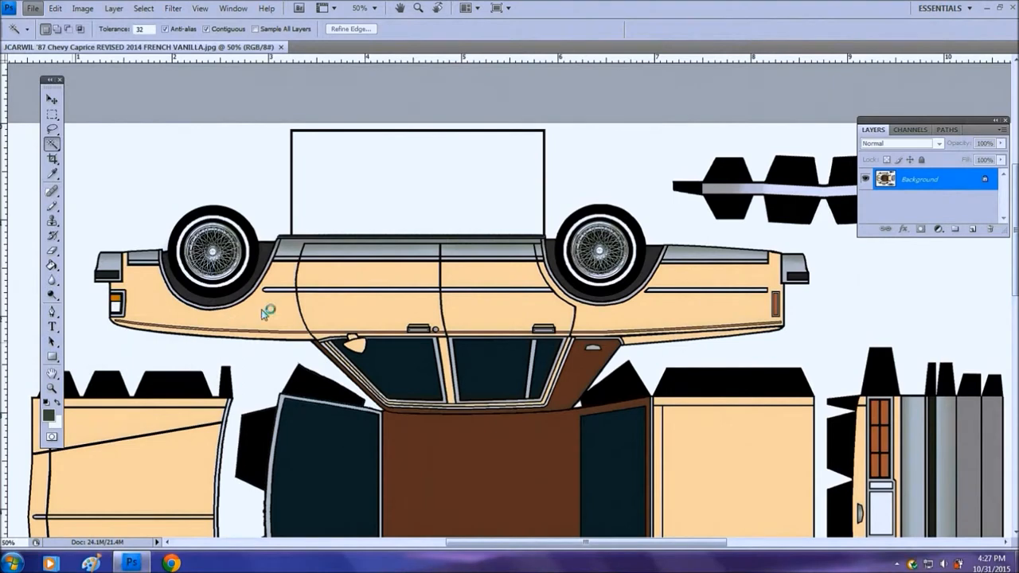
mouse_move(265, 315)
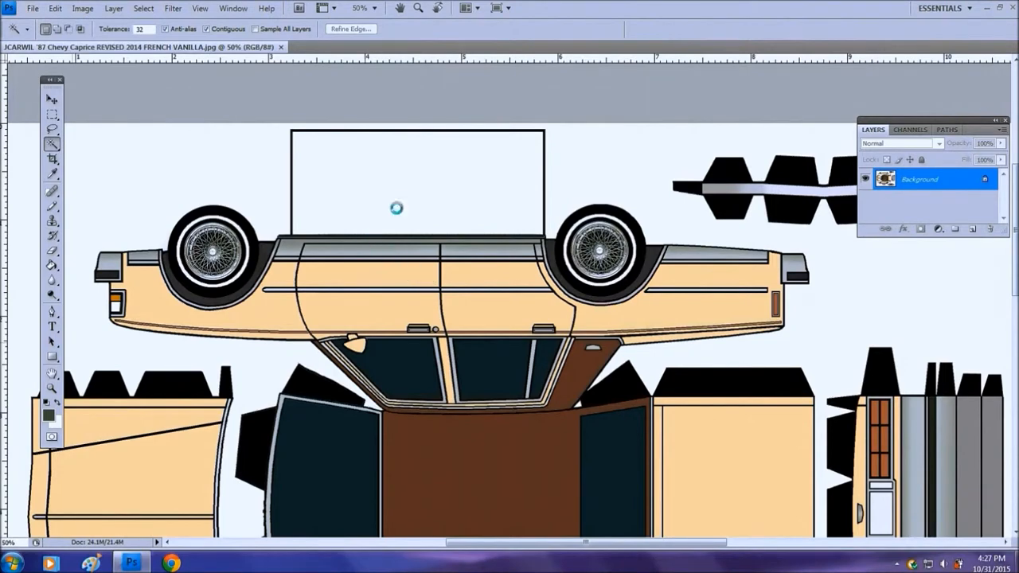
click(32, 9)
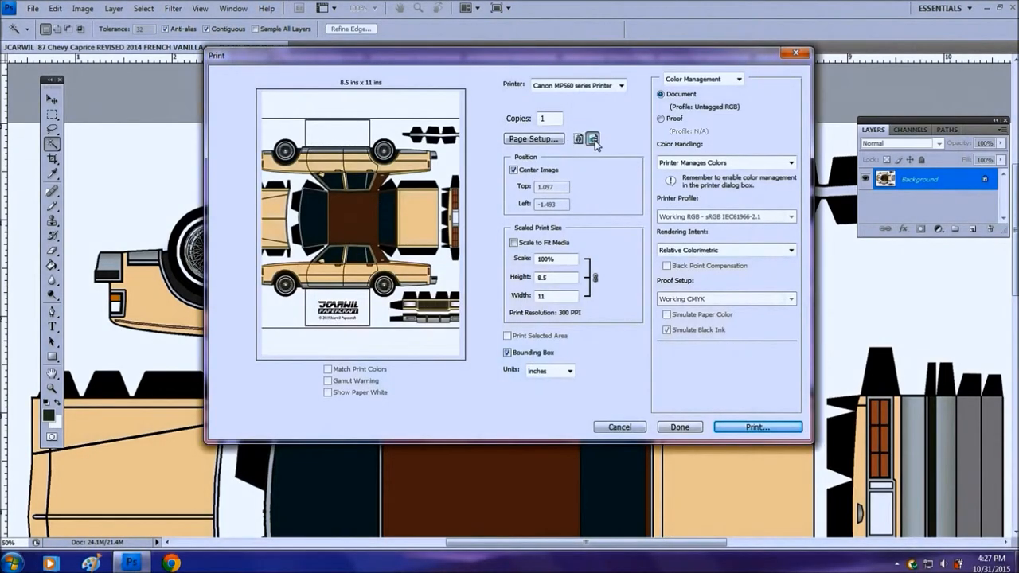
- Switch the print layout to an 11 by 8.5 inch landscape page and open Page Setup
click(592, 139)
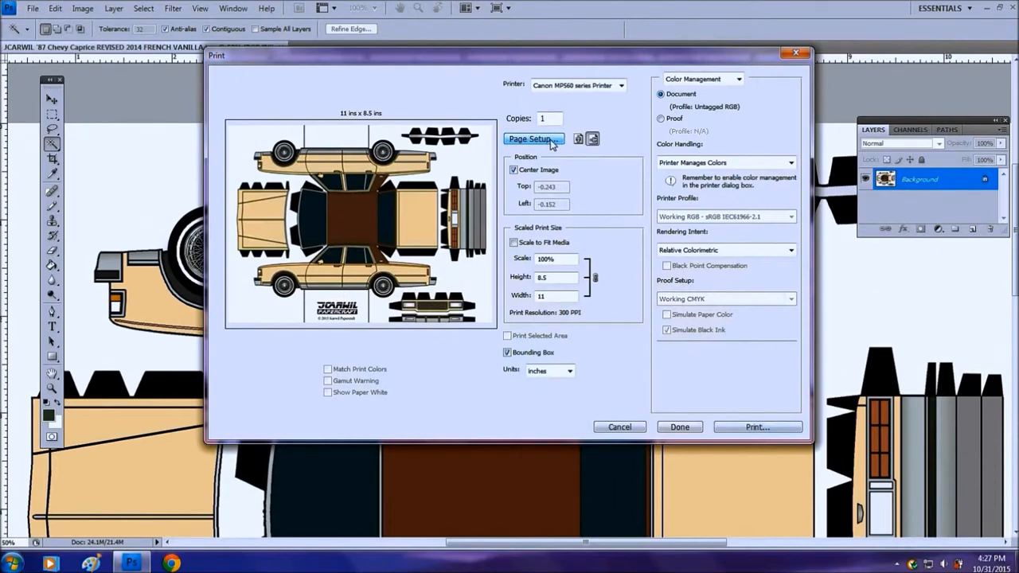
click(534, 139)
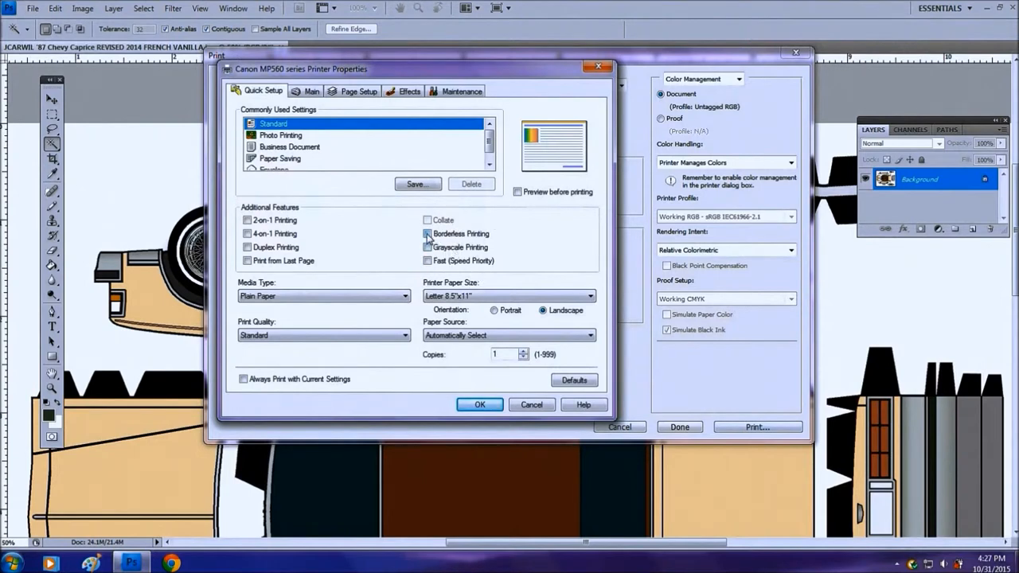
- In the Canon printer properties, enable borderless printing on Matte Photo Paper at High quality and apply
click(427, 233)
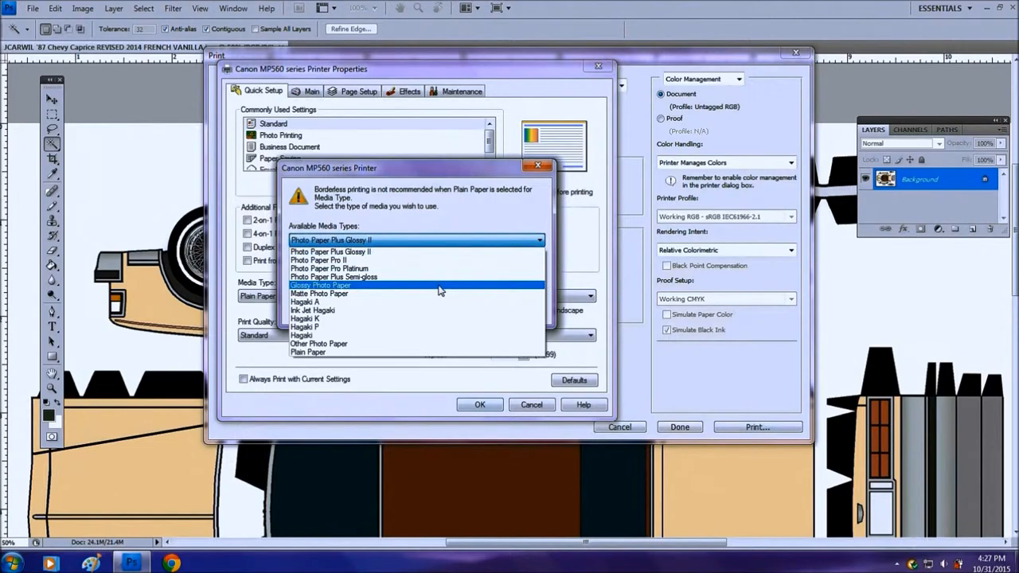
click(321, 285)
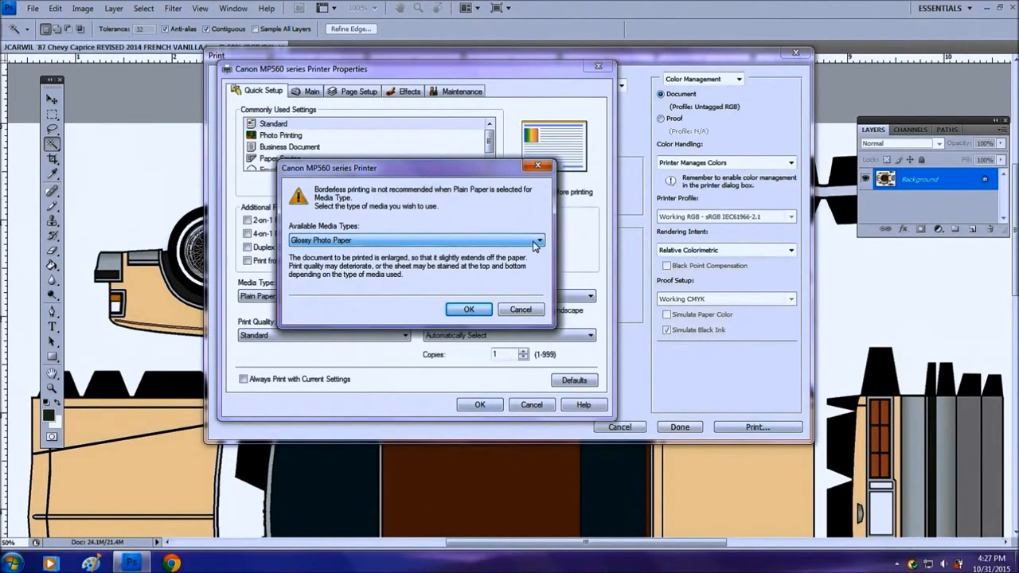
click(535, 239)
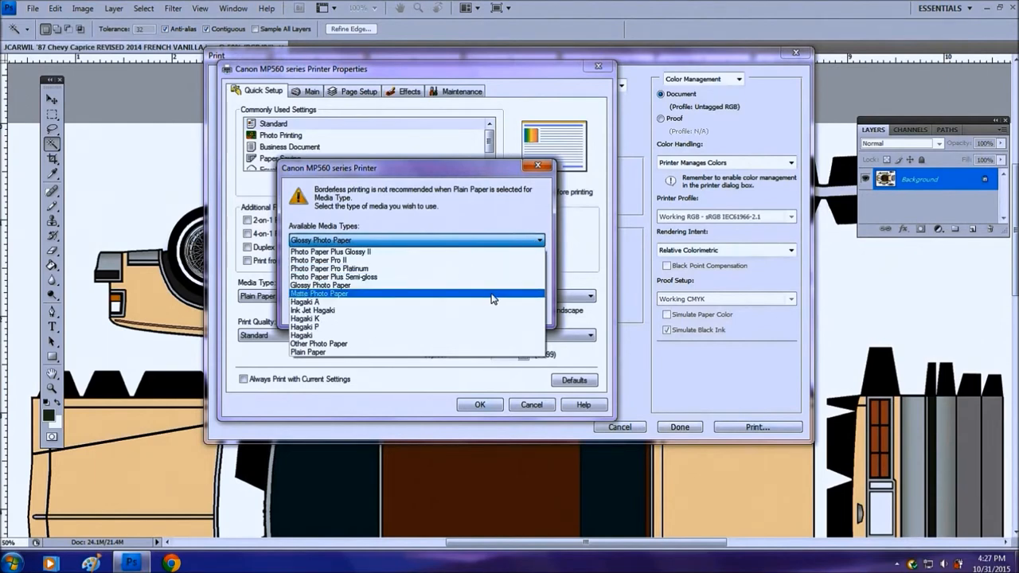
click(318, 293)
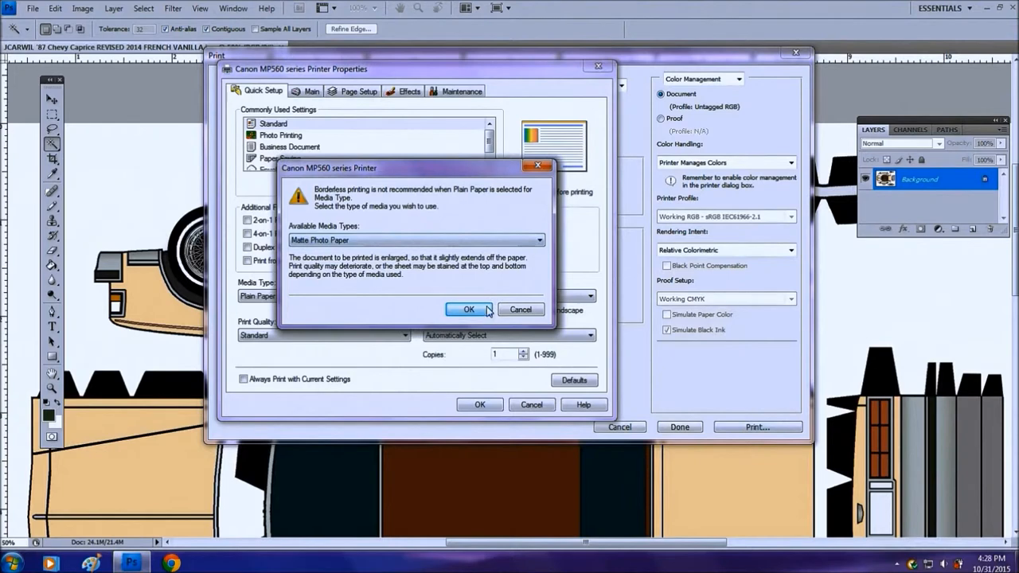
click(468, 309)
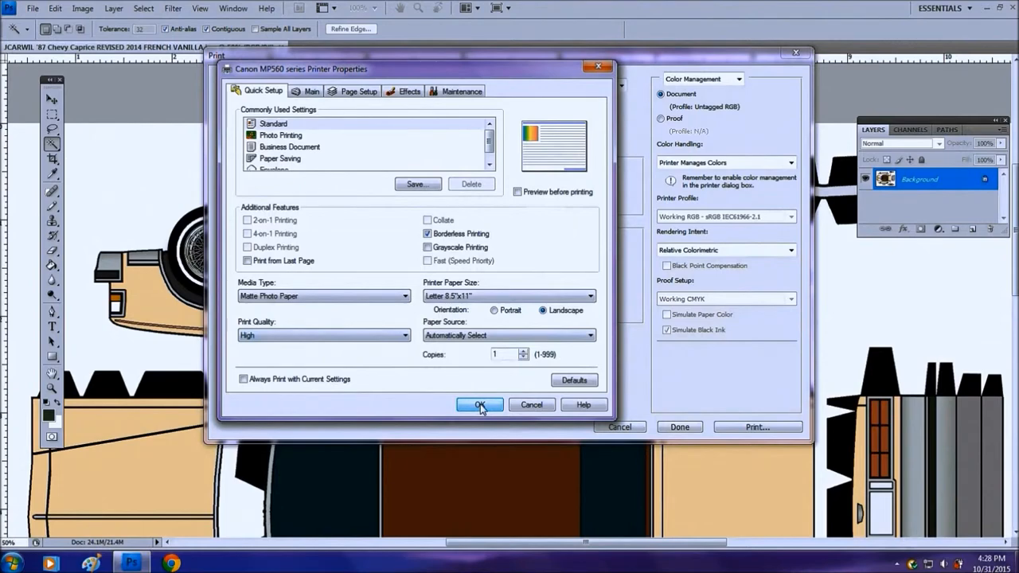
click(478, 405)
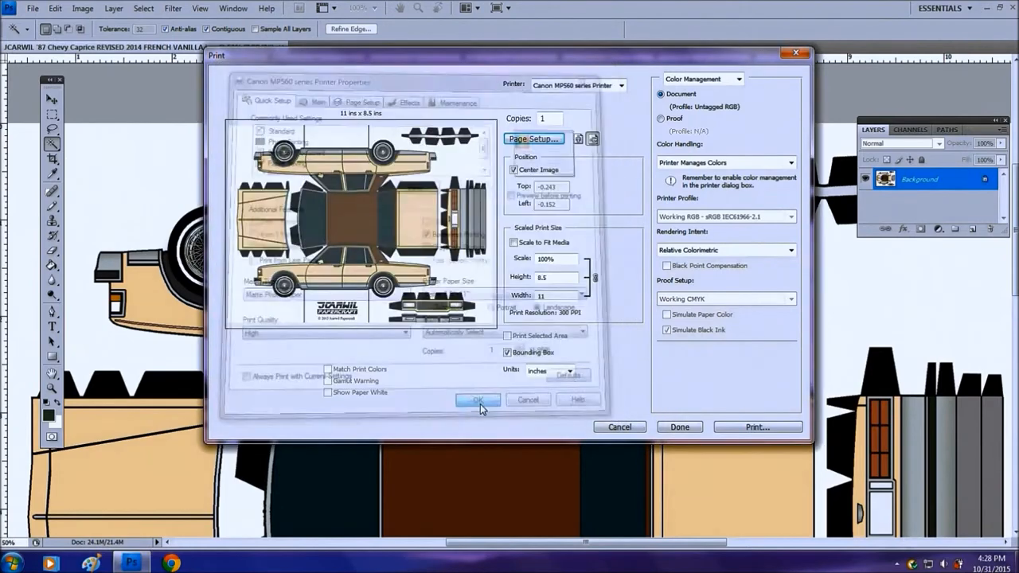
- Scale the print to about 93.69% so the template nearly fills the page, then keep the settings with Done
click(478, 400)
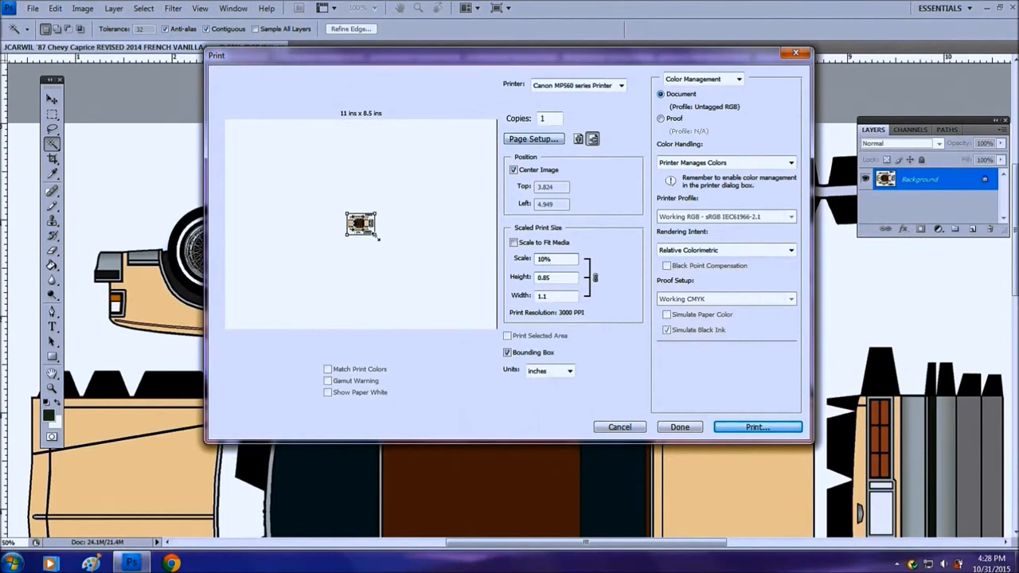
drag(369, 237, 423, 274)
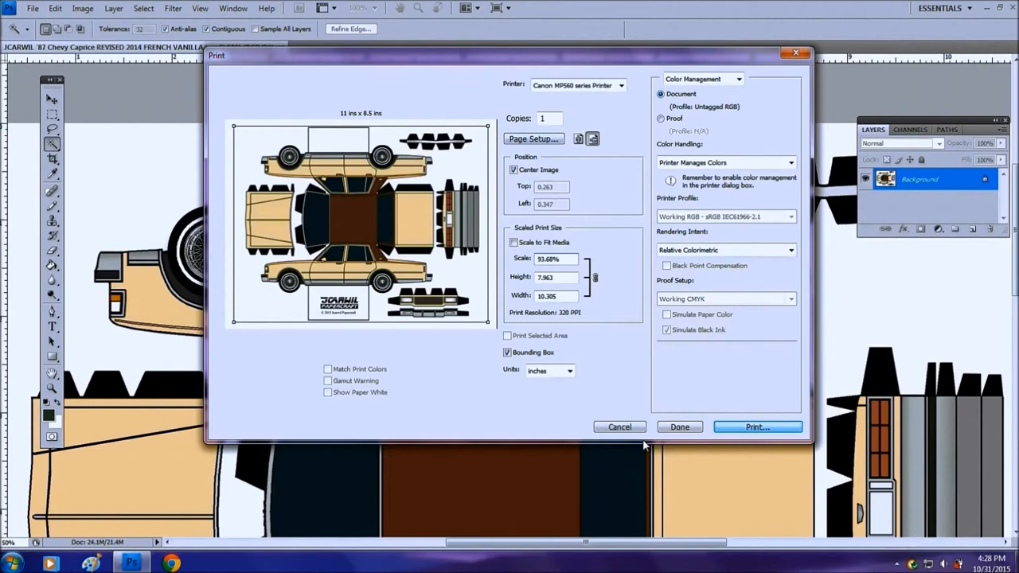
click(620, 427)
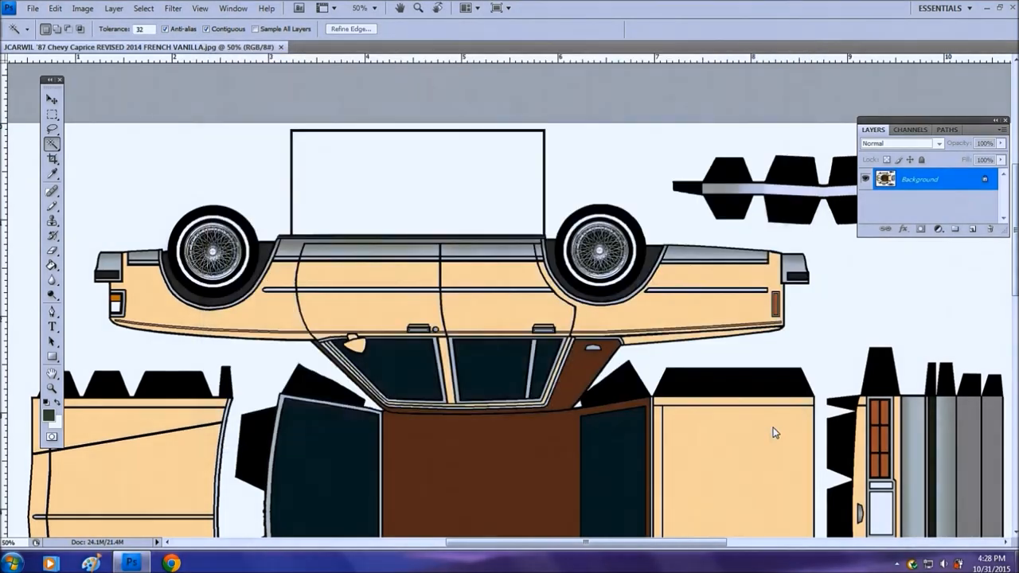
mouse_move(204, 169)
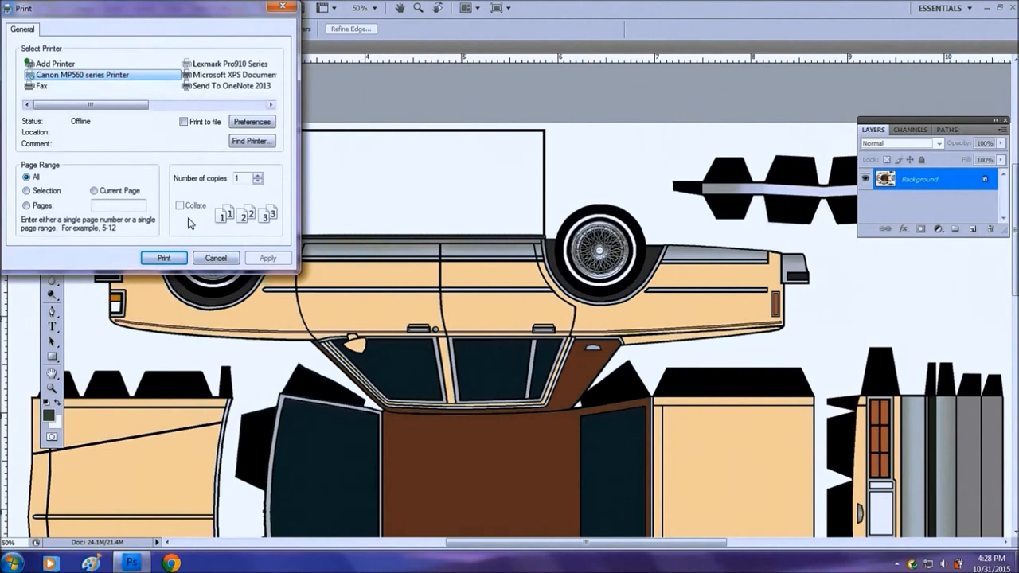
mouse_move(79, 76)
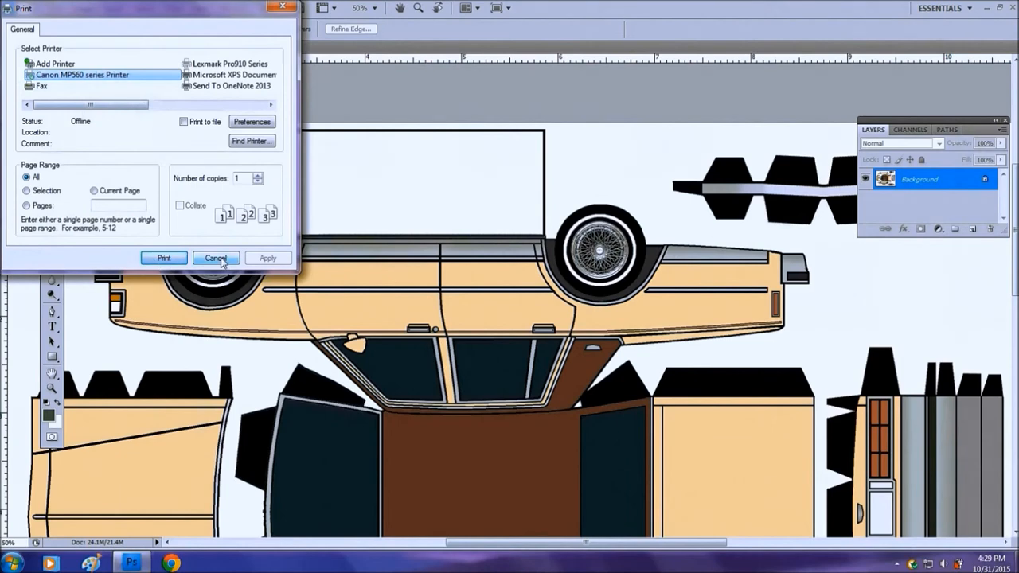
click(216, 258)
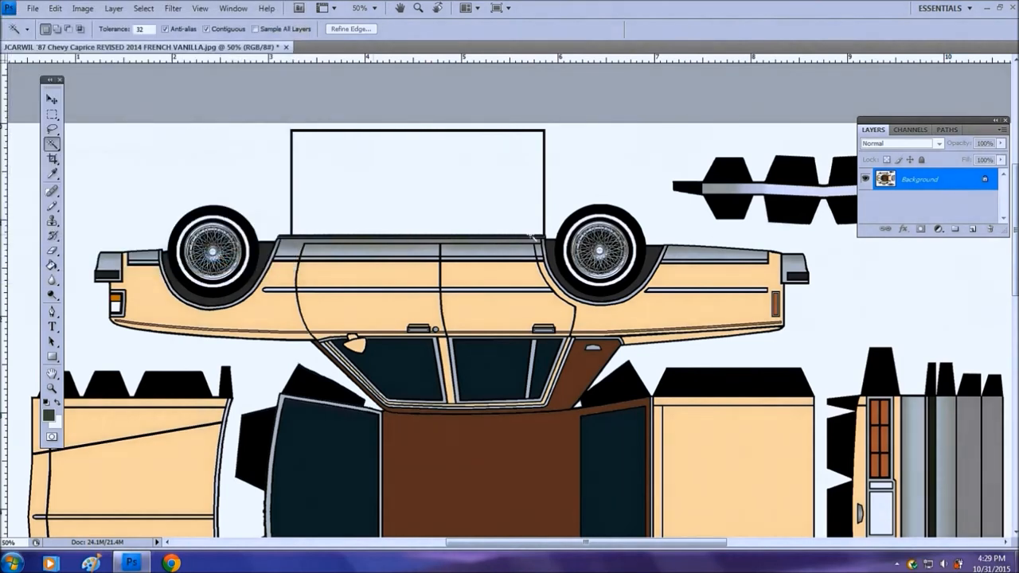